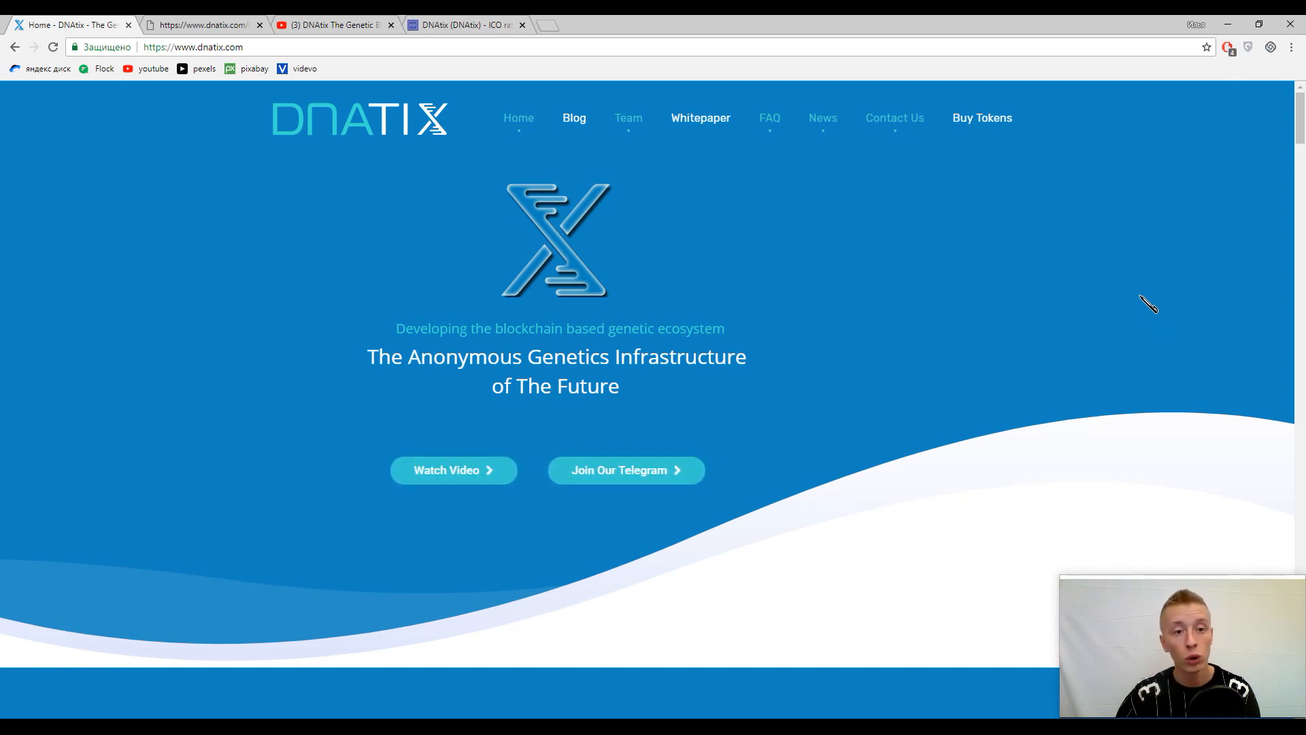
mouse_move(1158, 302)
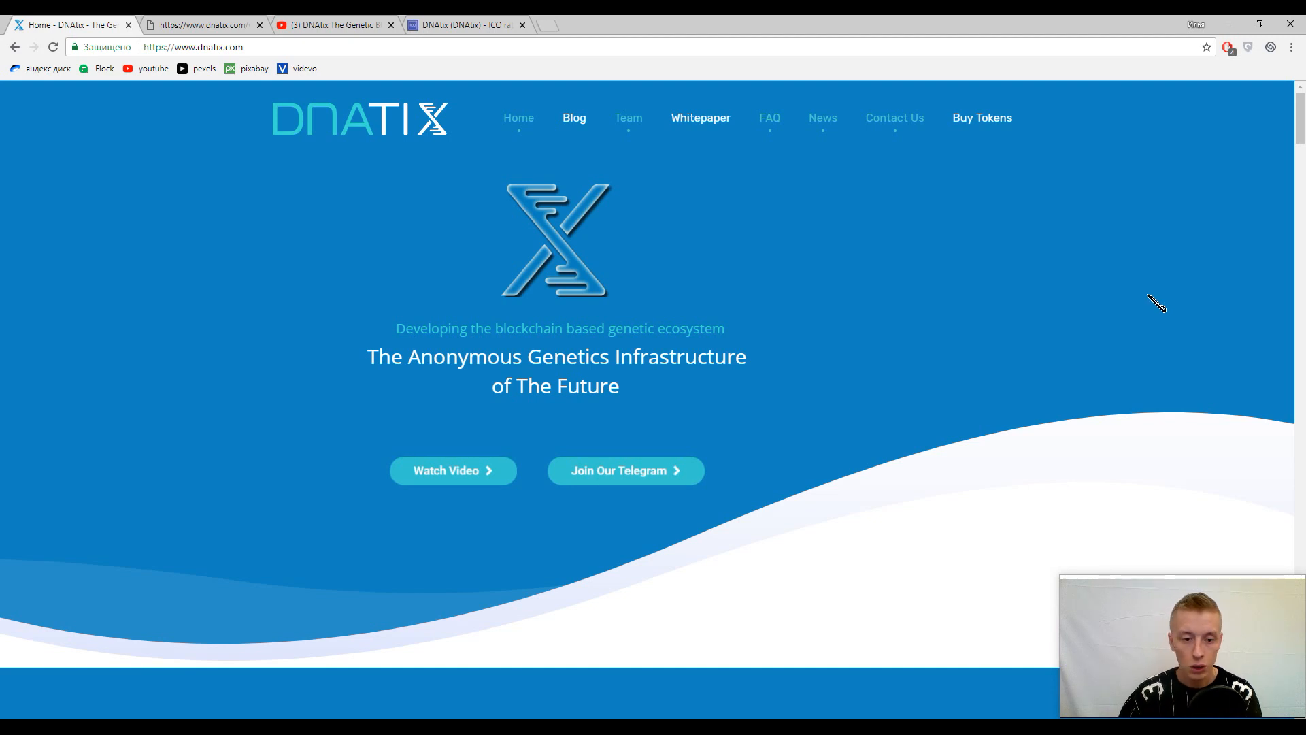
mouse_move(1155, 288)
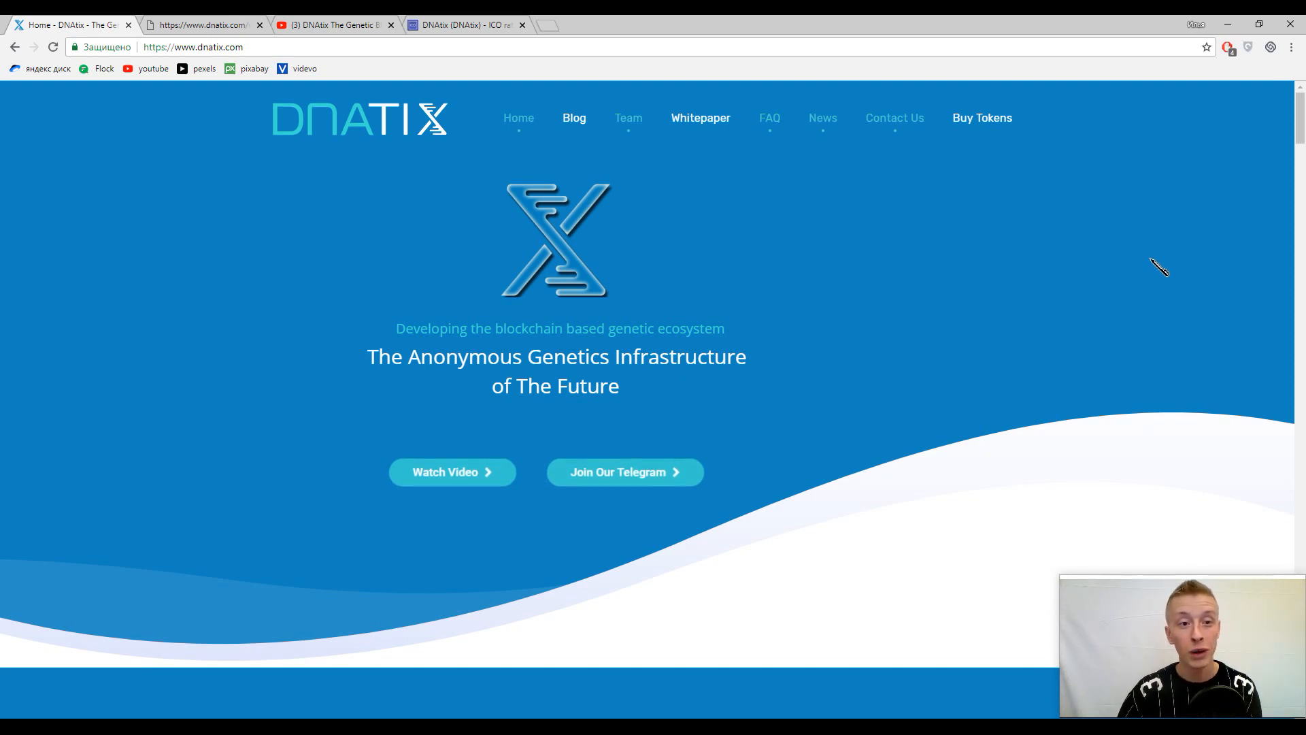
mouse_move(1140, 275)
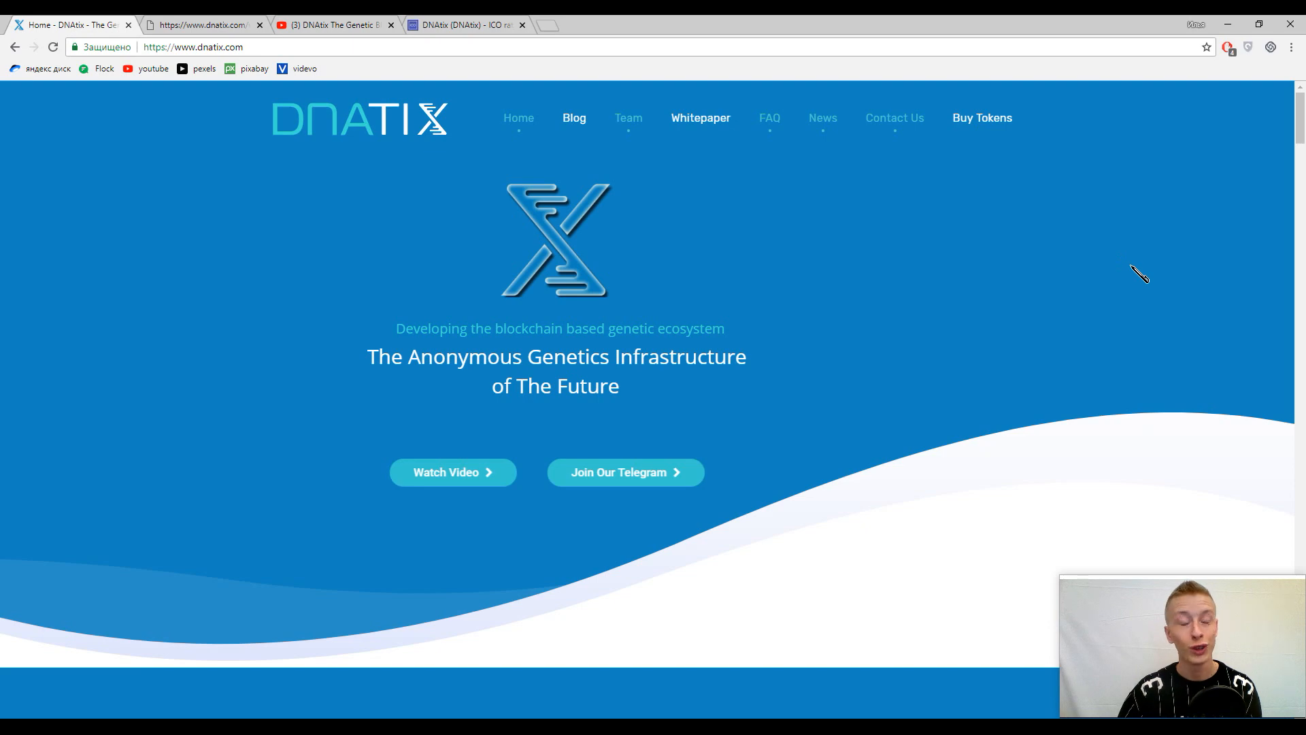
- Scroll the DNAtix homepage down to the 'What does DNAtix offer?' and innovation sections
scroll(down, 3)
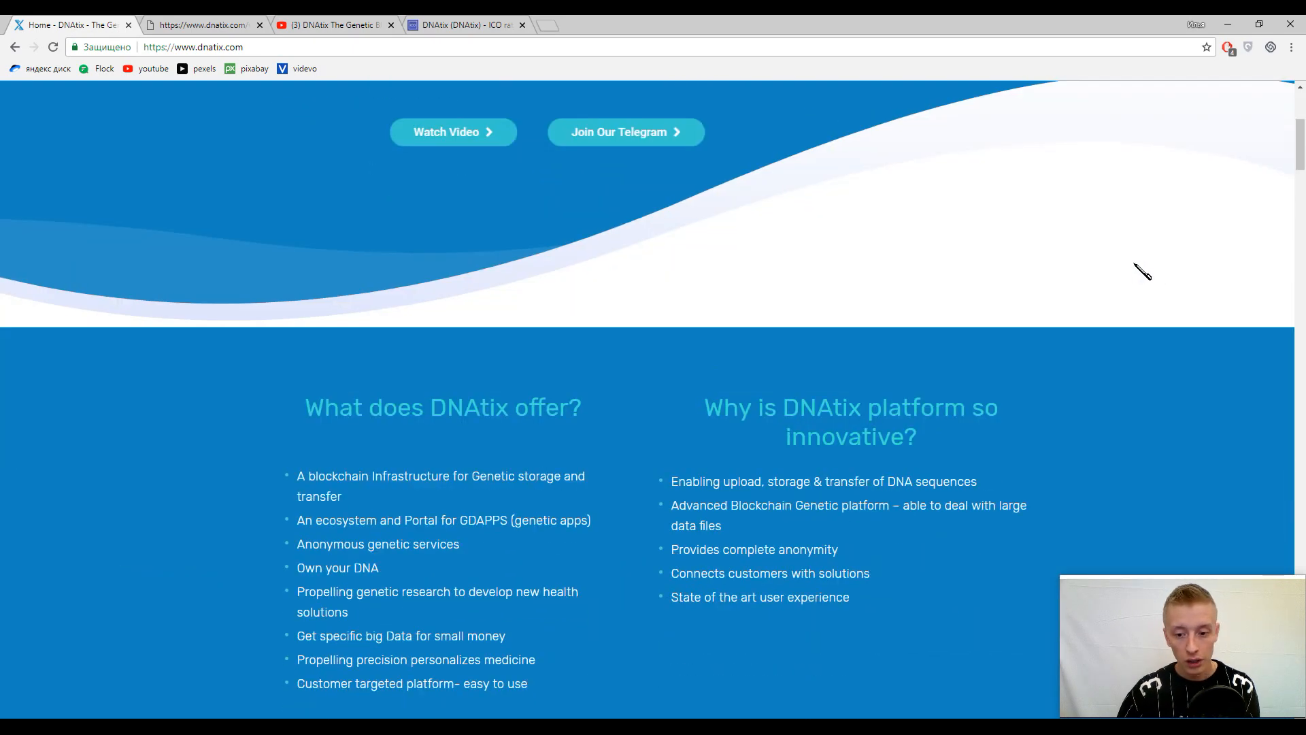
scroll(down, 3)
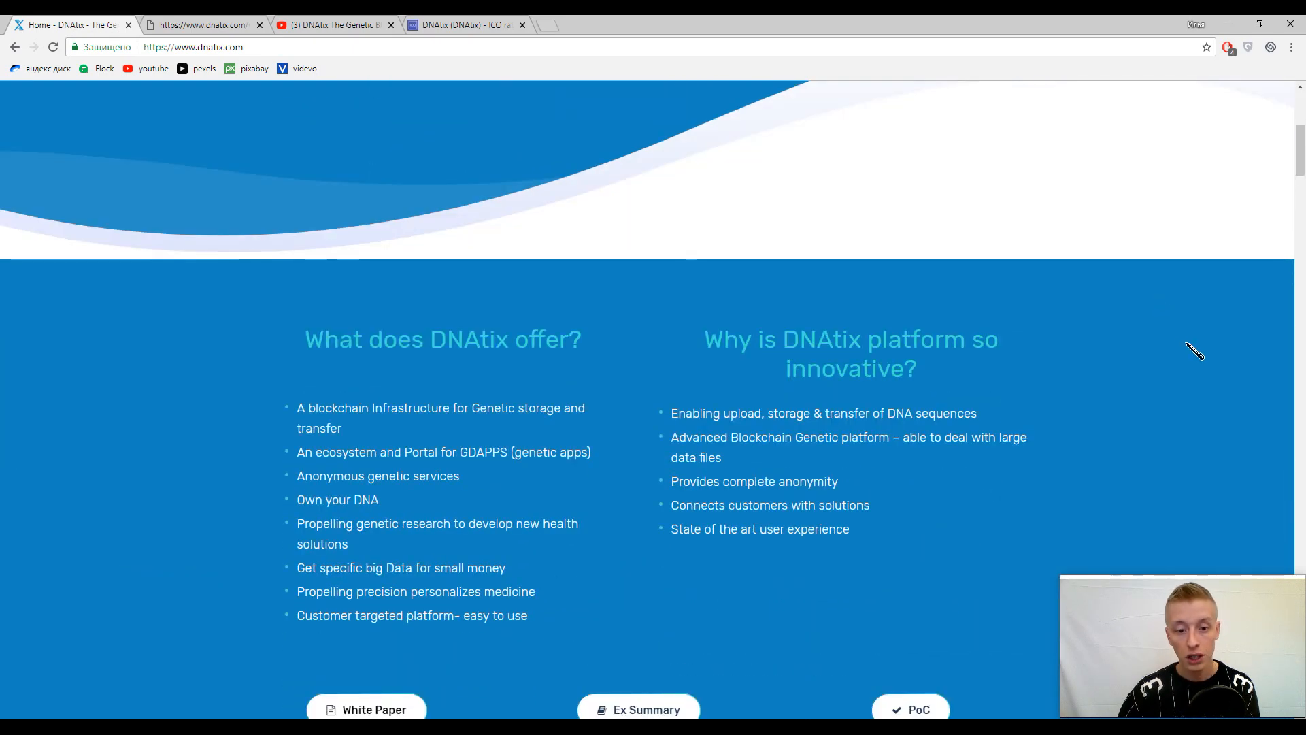
scroll(down, 3)
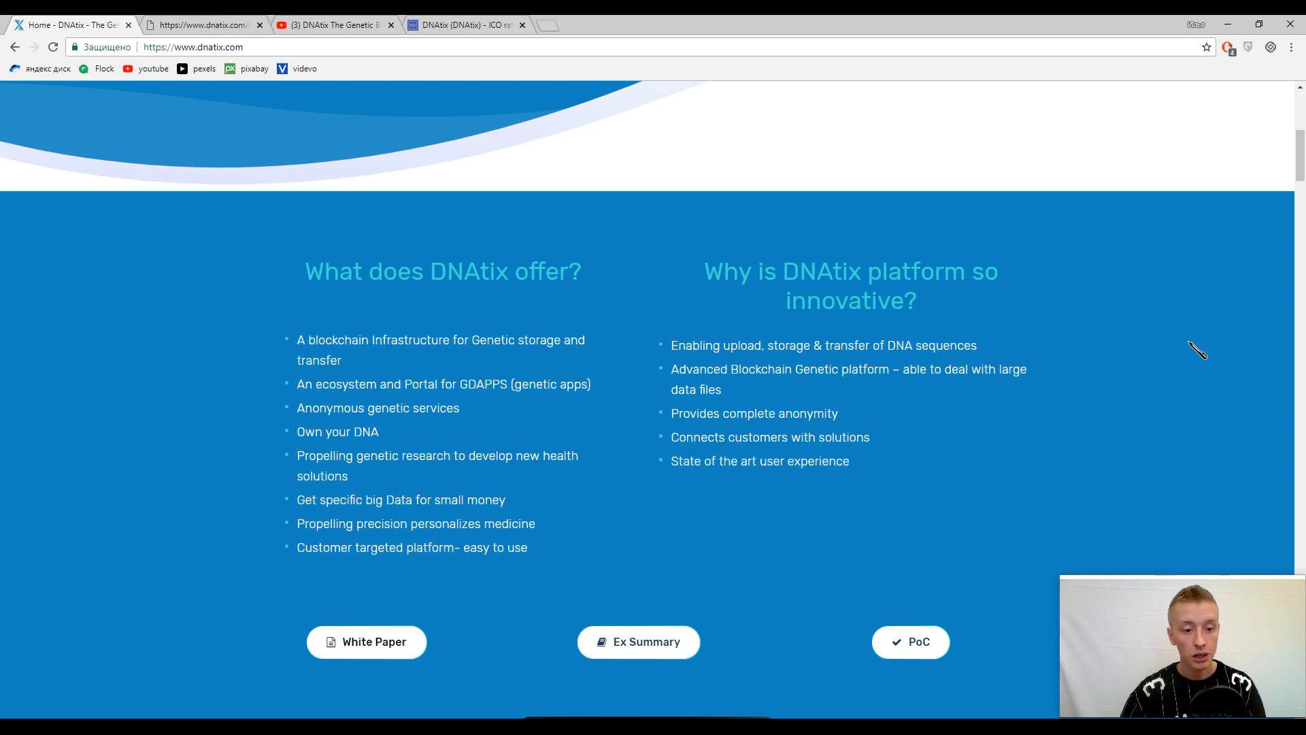
mouse_move(740, 280)
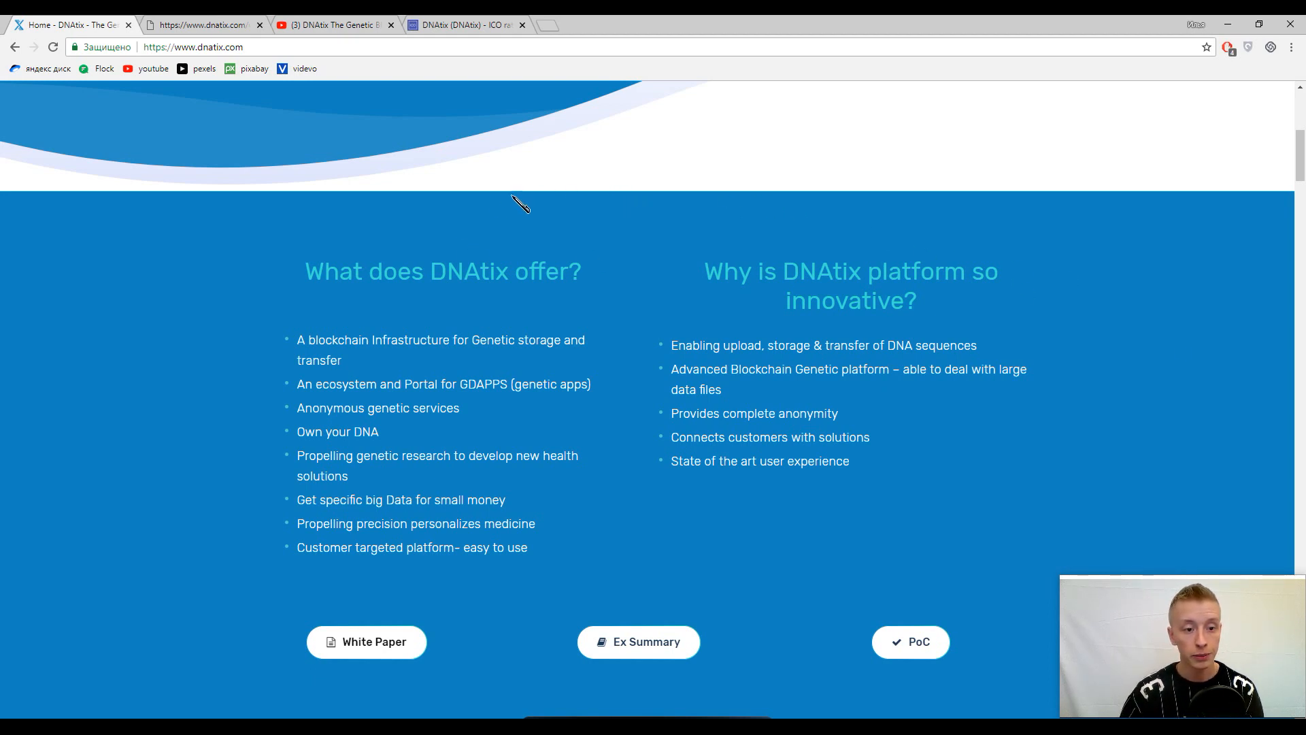
mouse_move(388, 317)
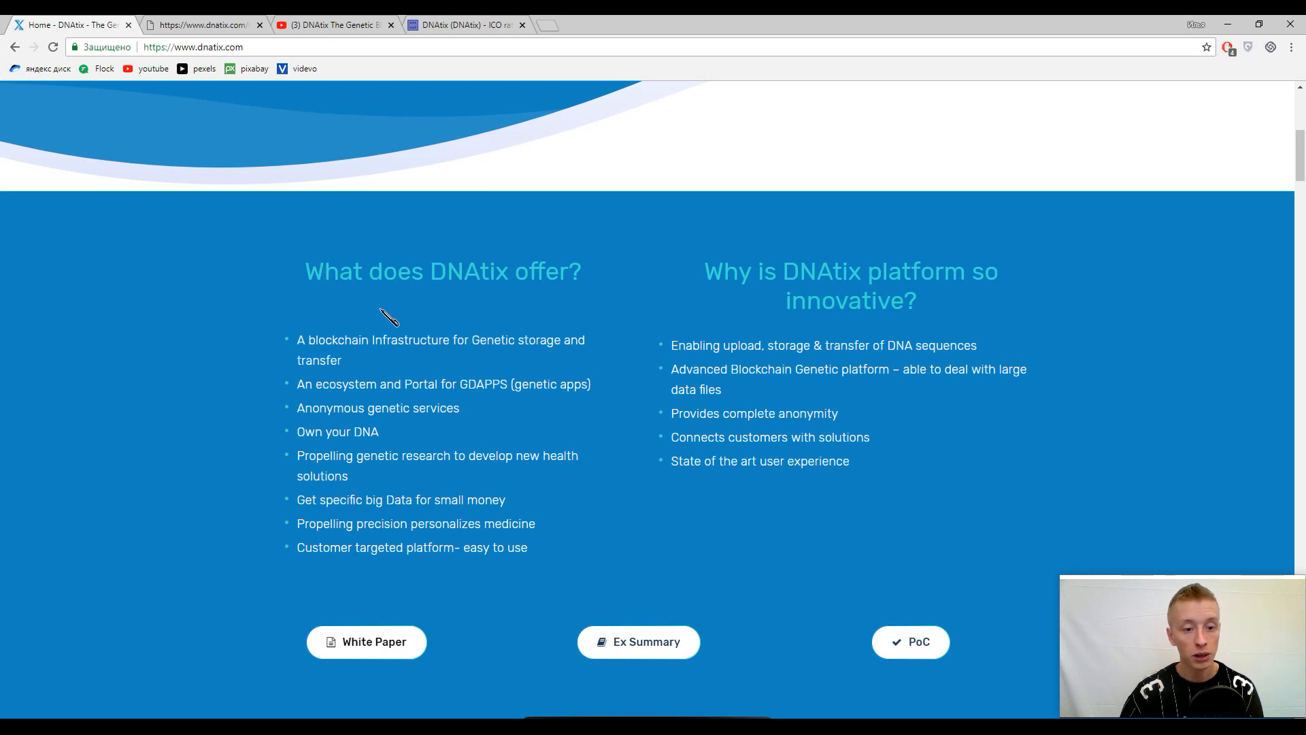
mouse_move(510, 302)
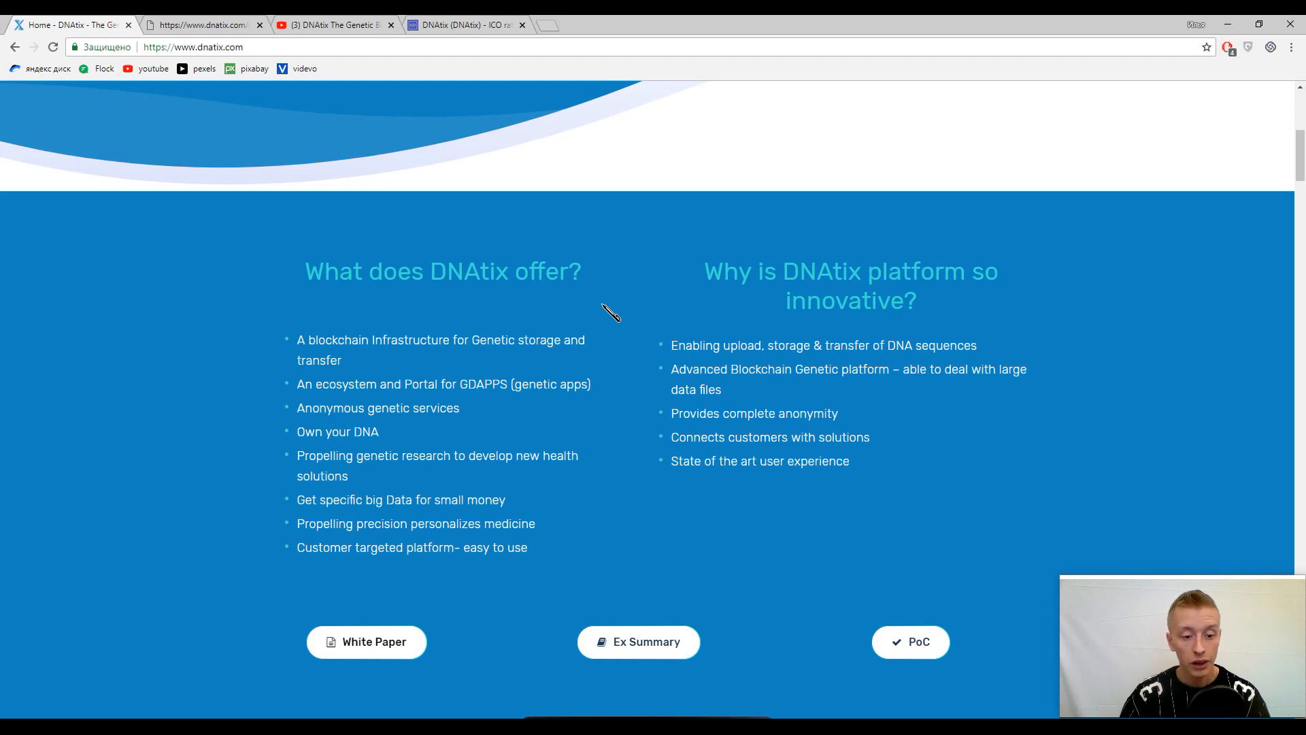
mouse_move(631, 304)
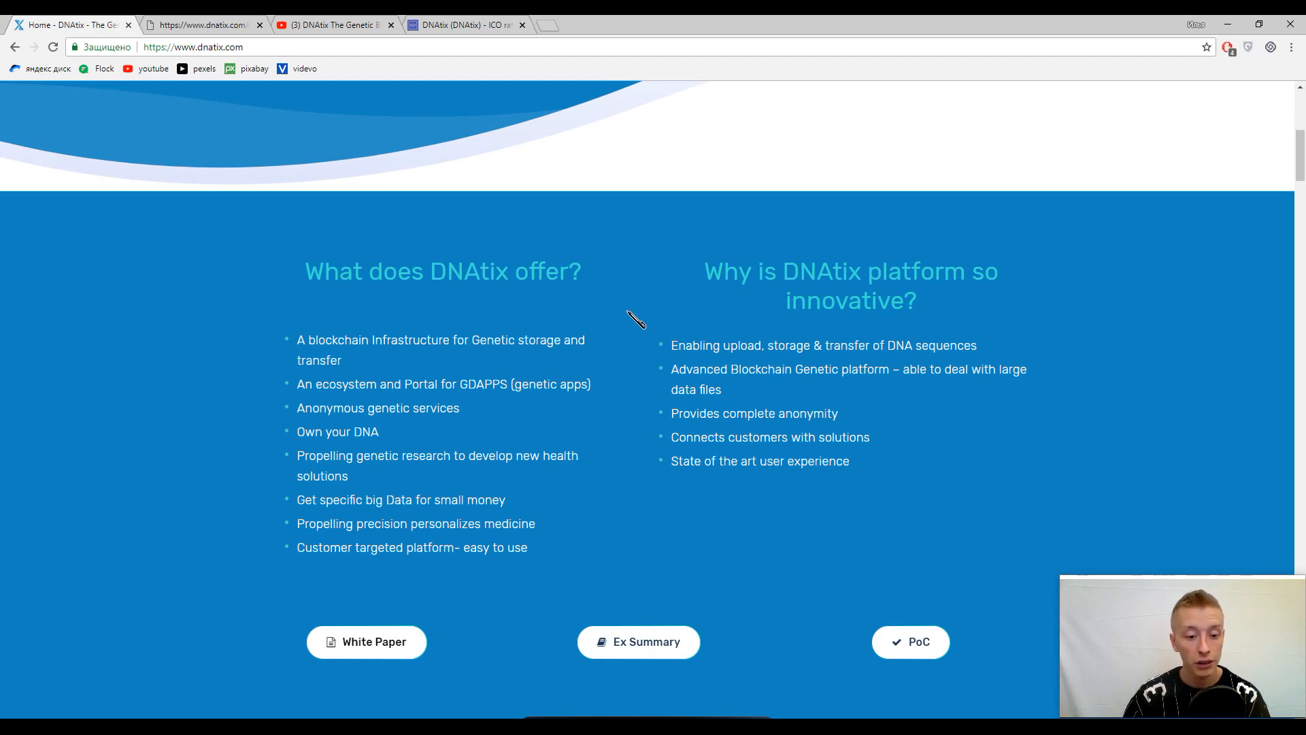
mouse_move(648, 319)
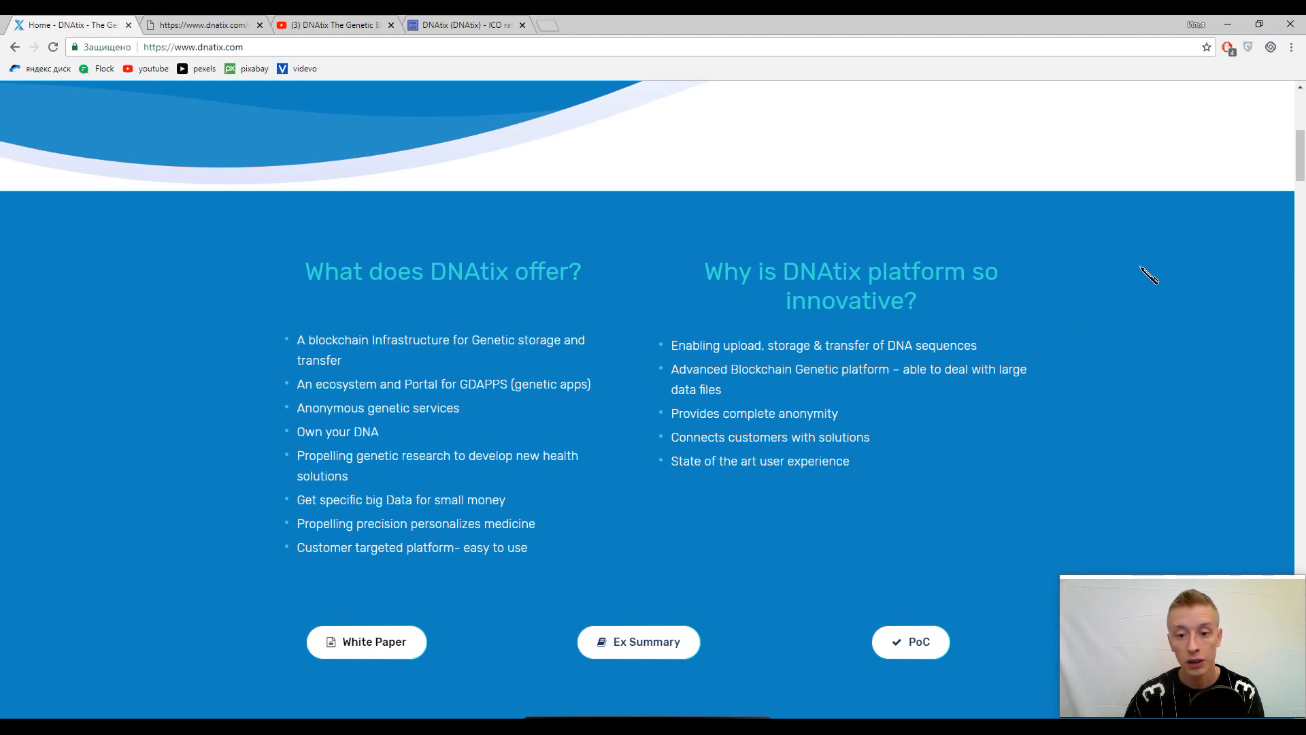
mouse_move(1165, 271)
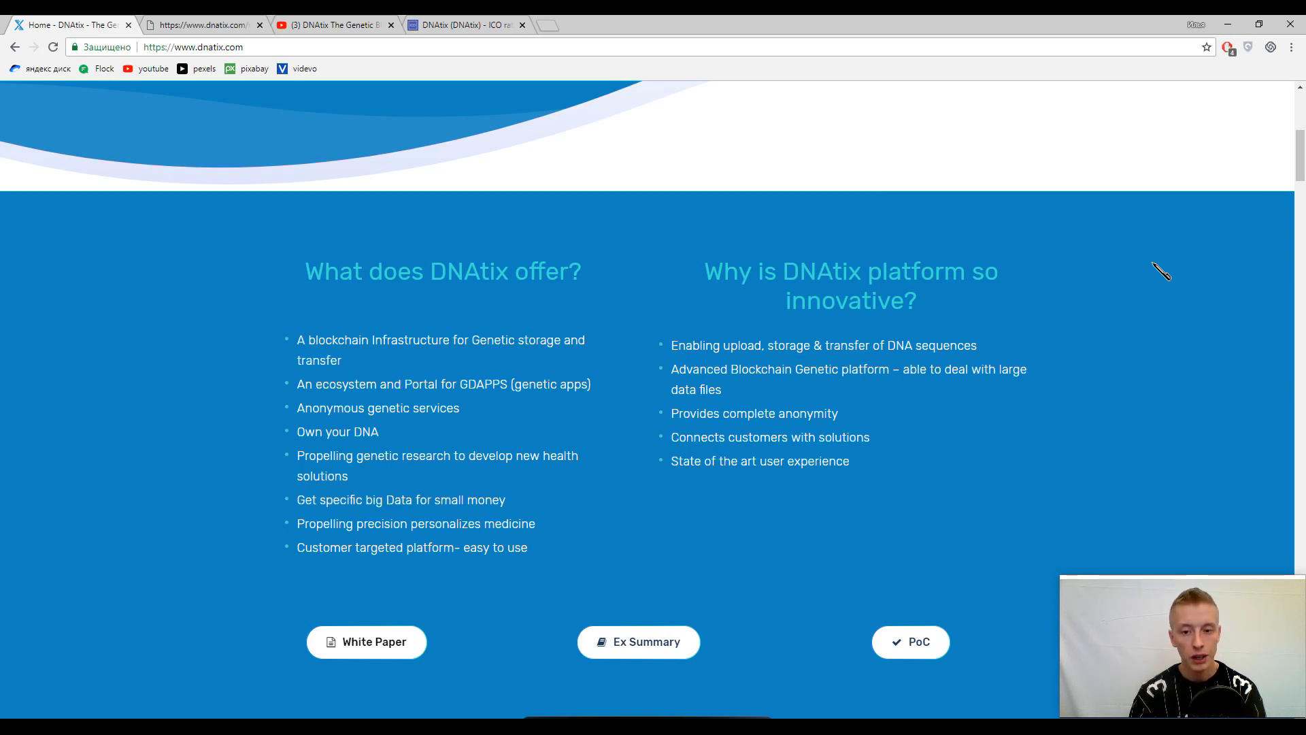
mouse_move(1277, 293)
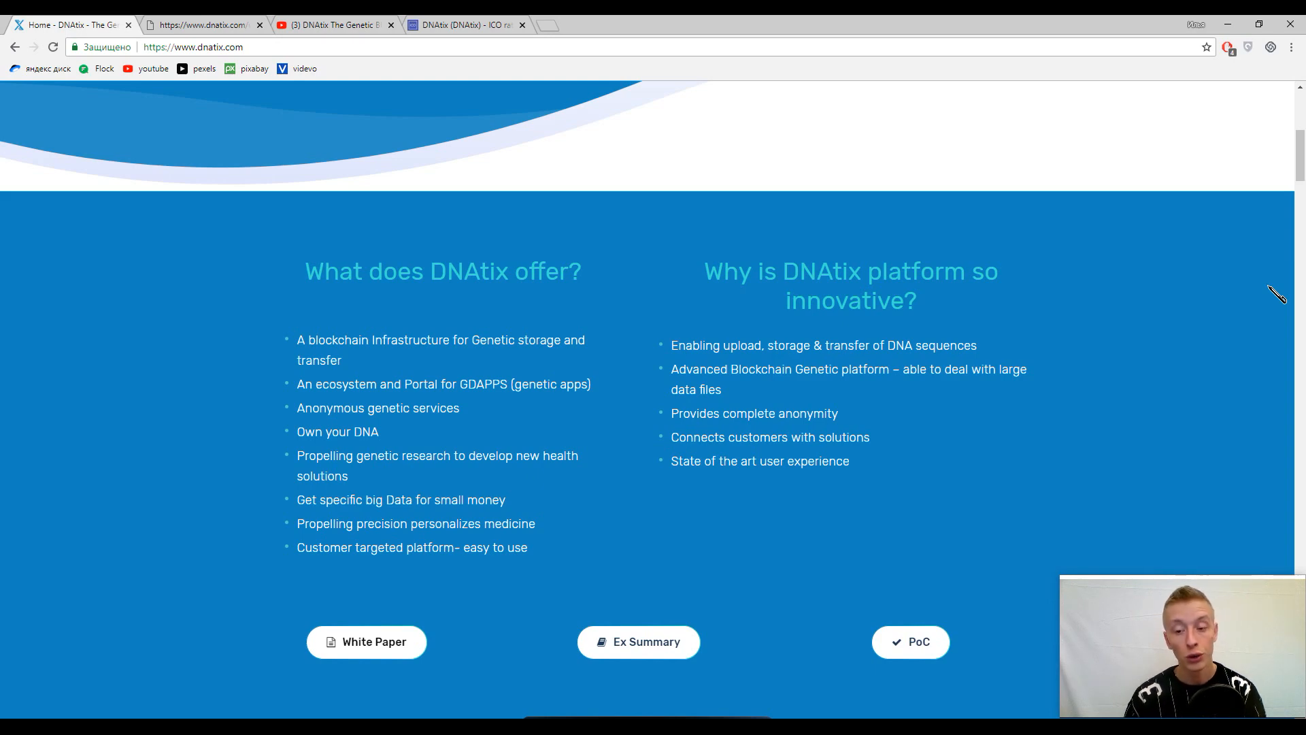
- Scroll past the DNA intro video to the three numbered community-offer points
scroll(down, 3)
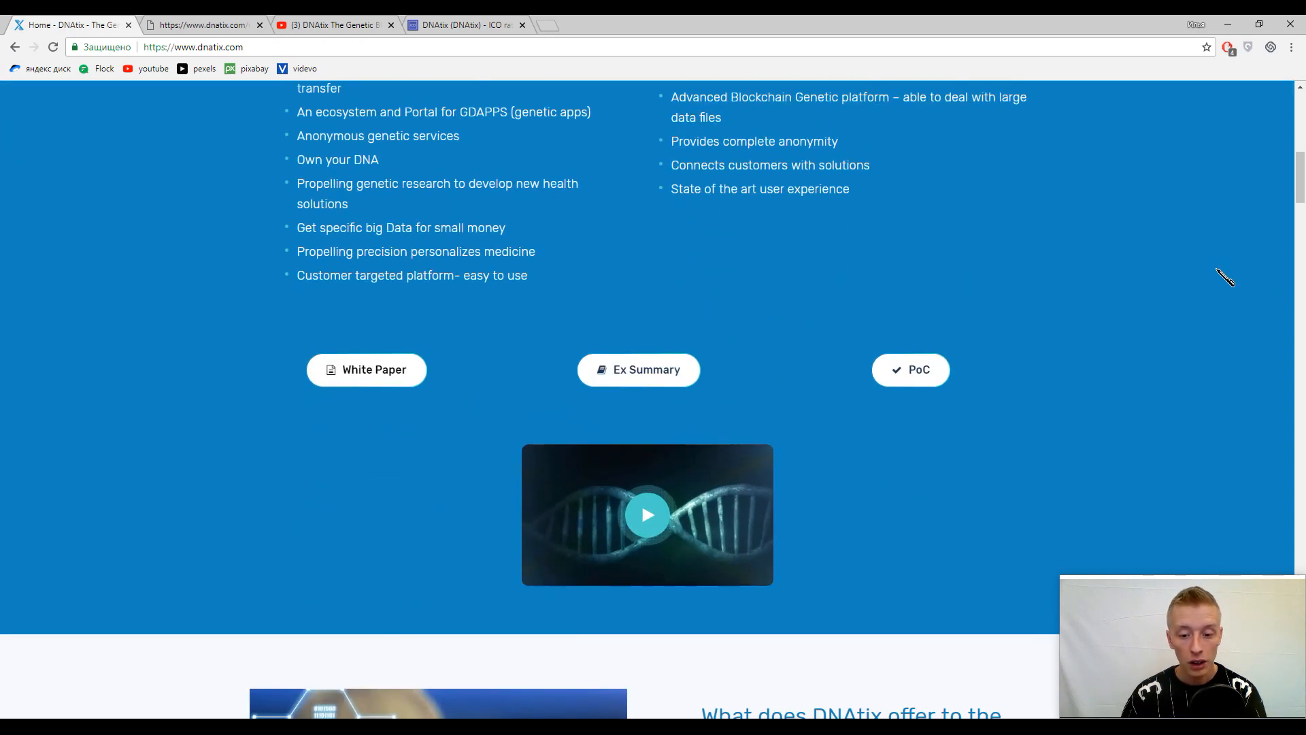
scroll(up, 3)
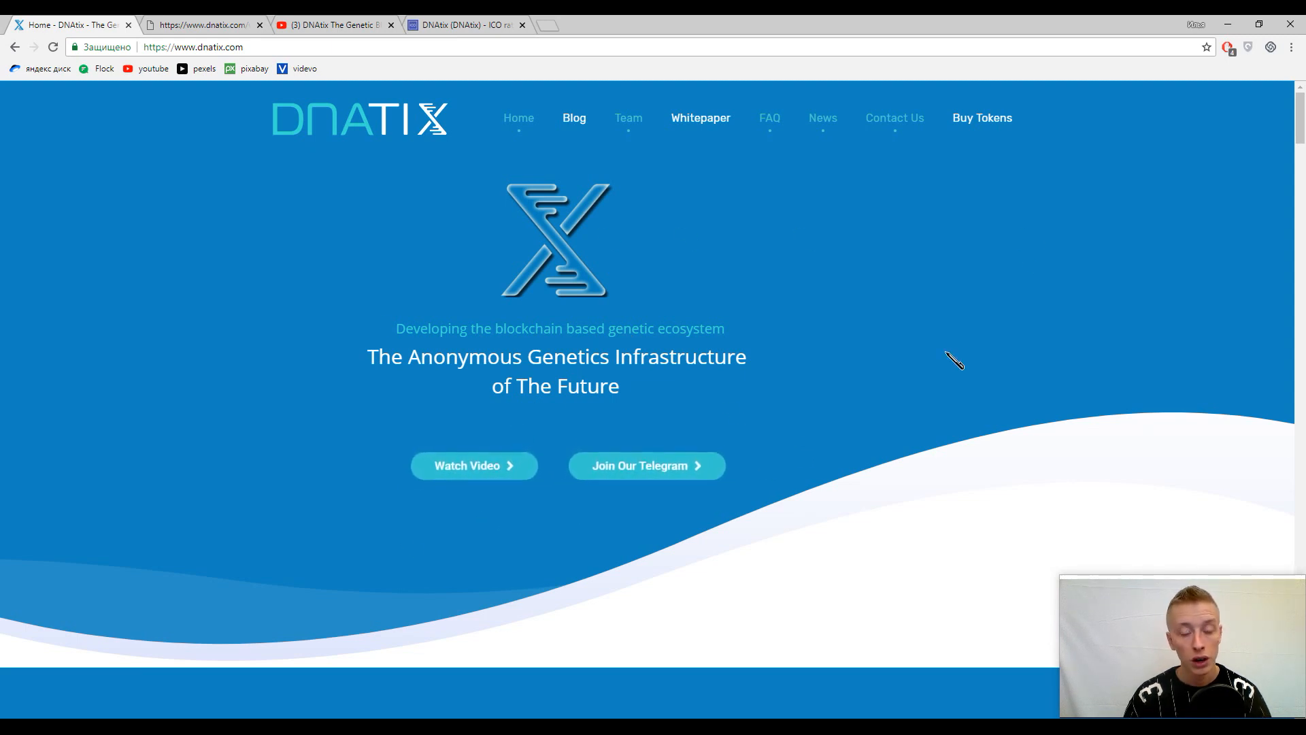
scroll(down, 3)
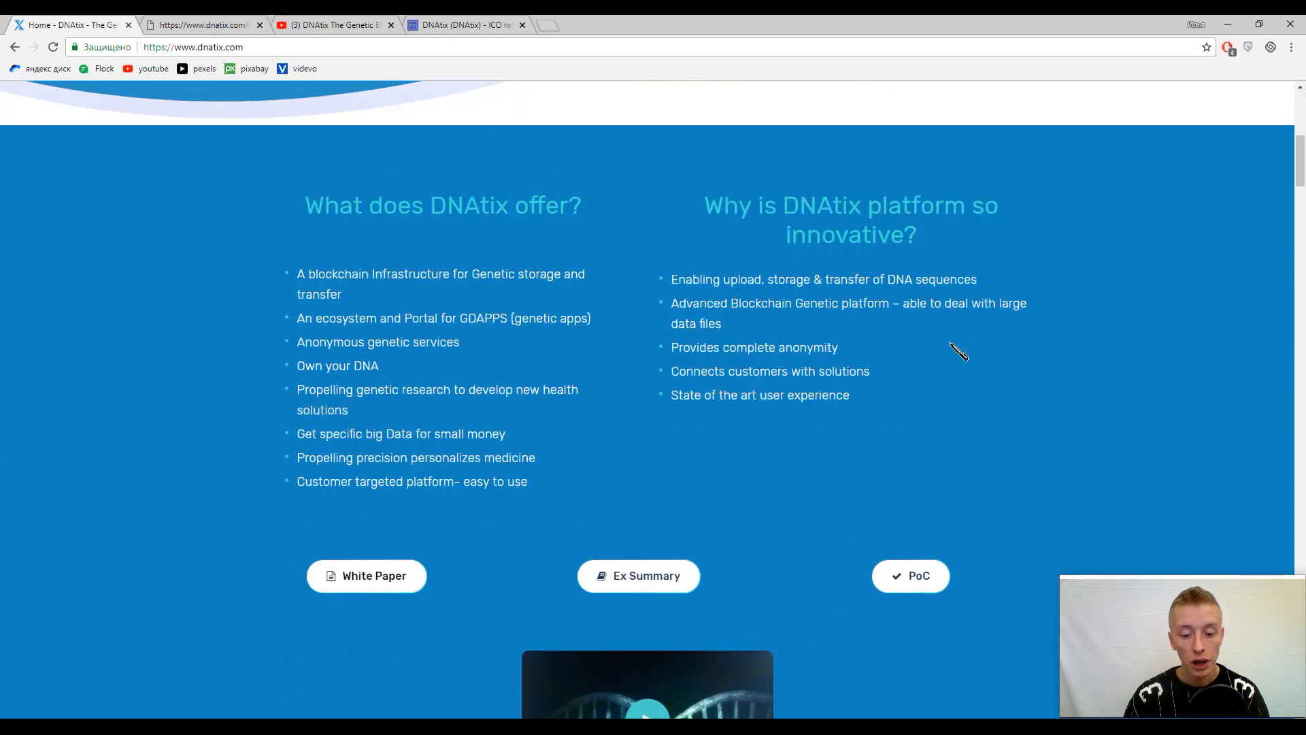
scroll(down, 3)
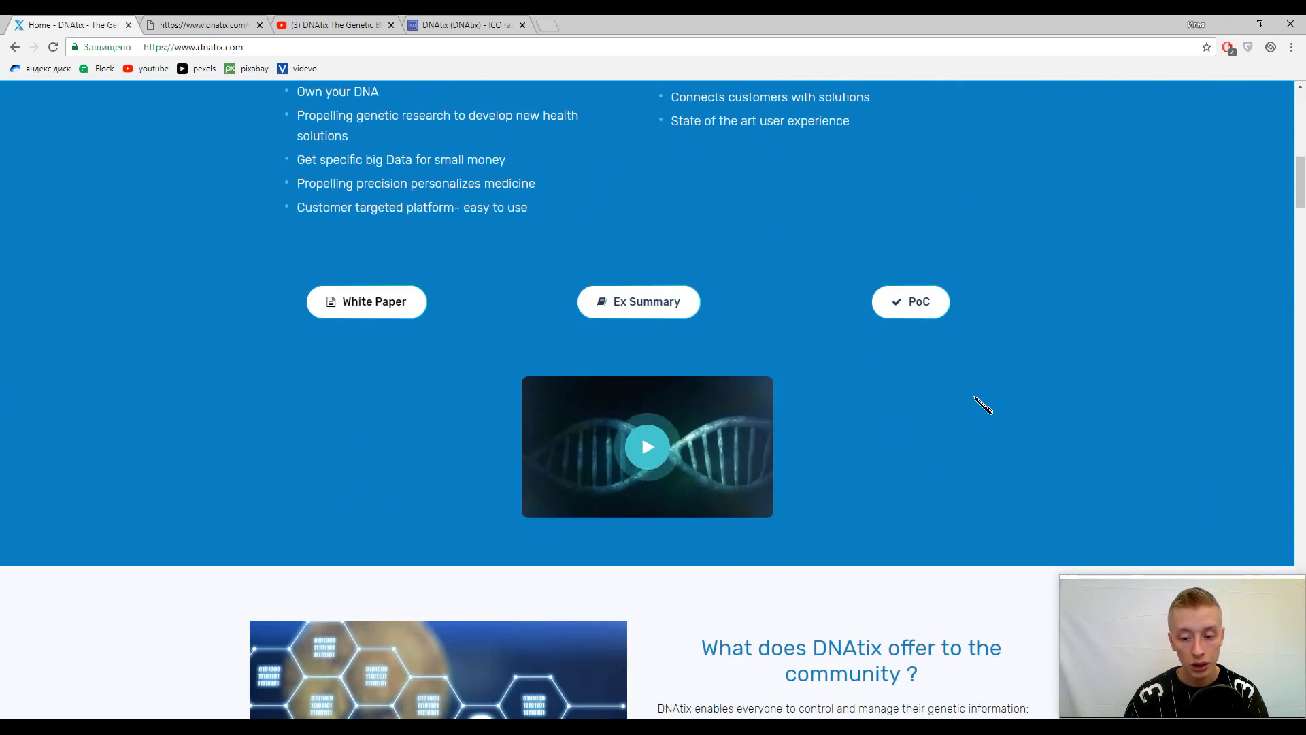
scroll(down, 3)
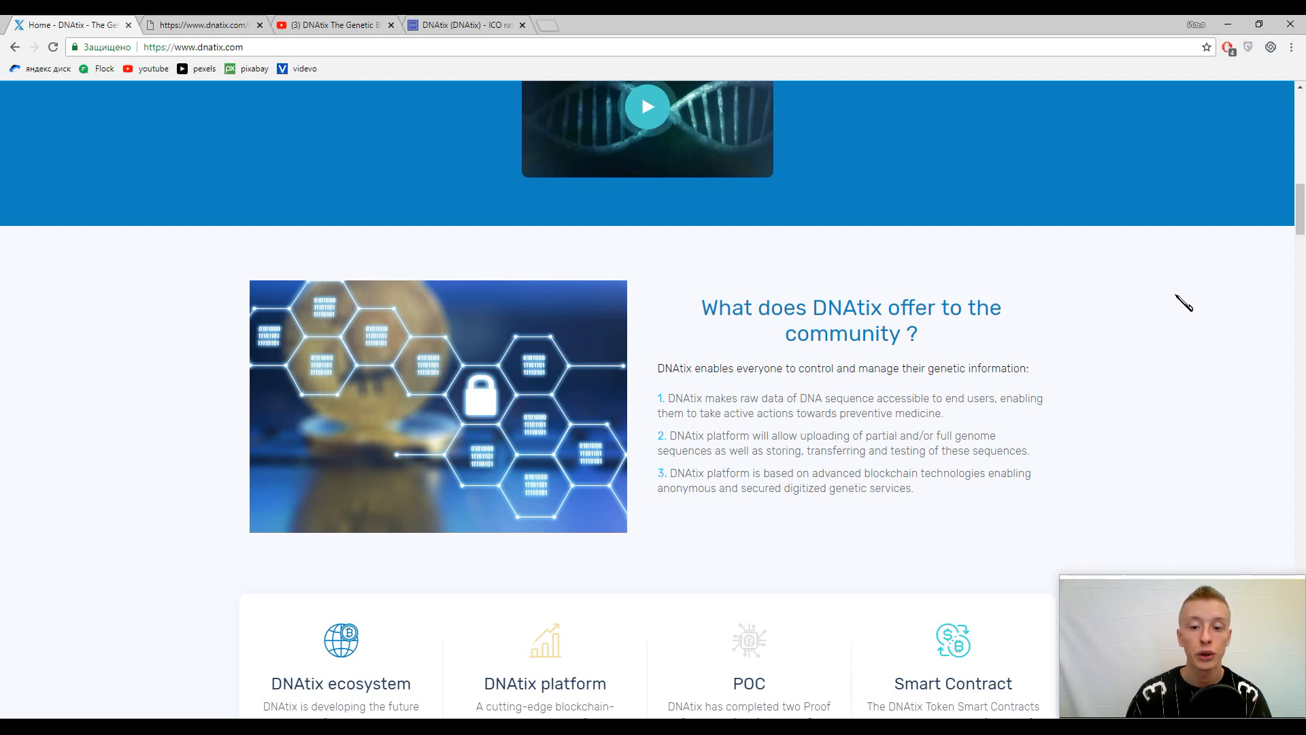
- Scroll past the four feature cards to the How To Buy Our Tokens section
scroll(down, 3)
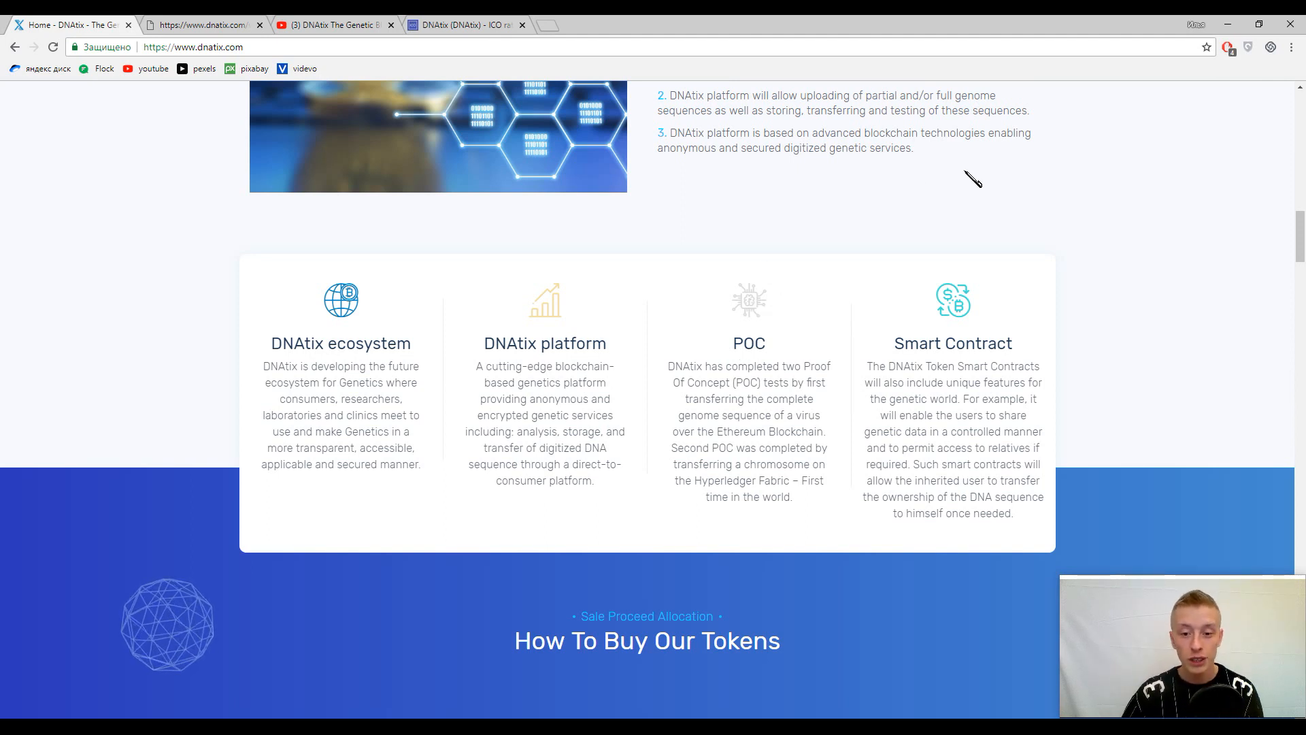
mouse_move(1281, 193)
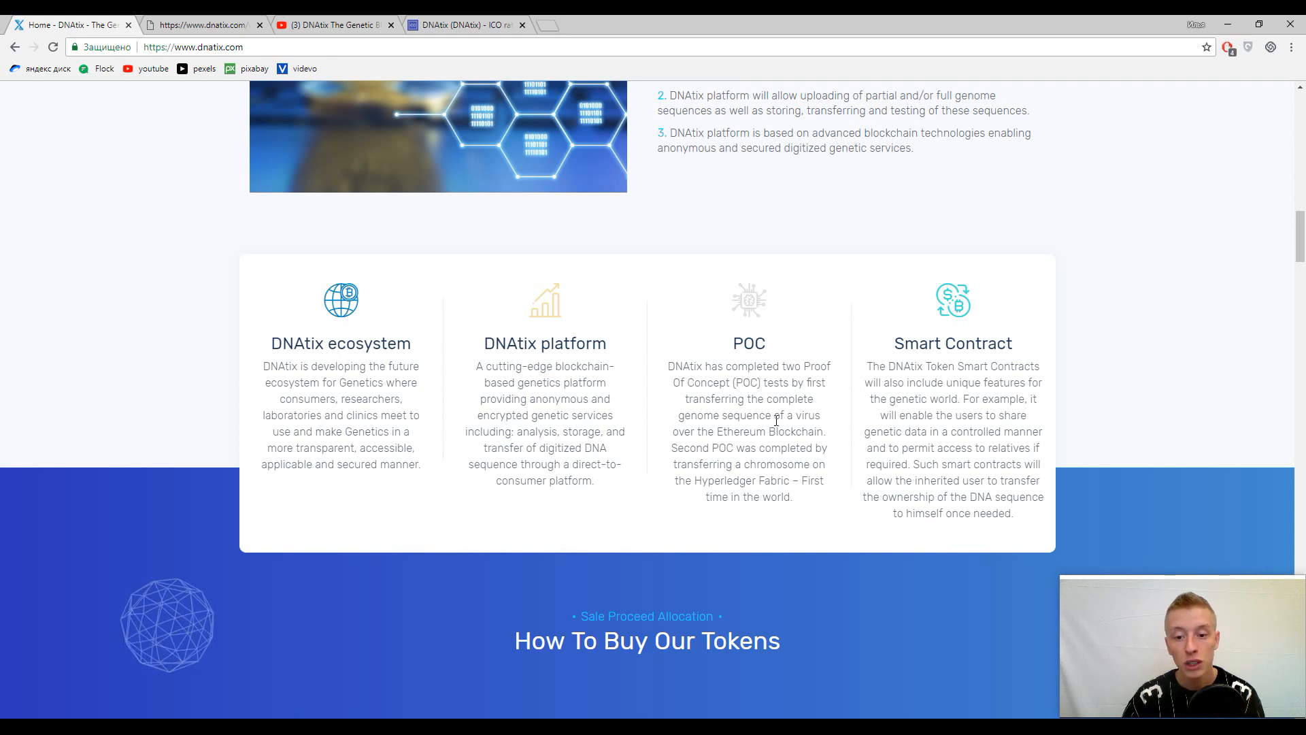
mouse_move(815, 350)
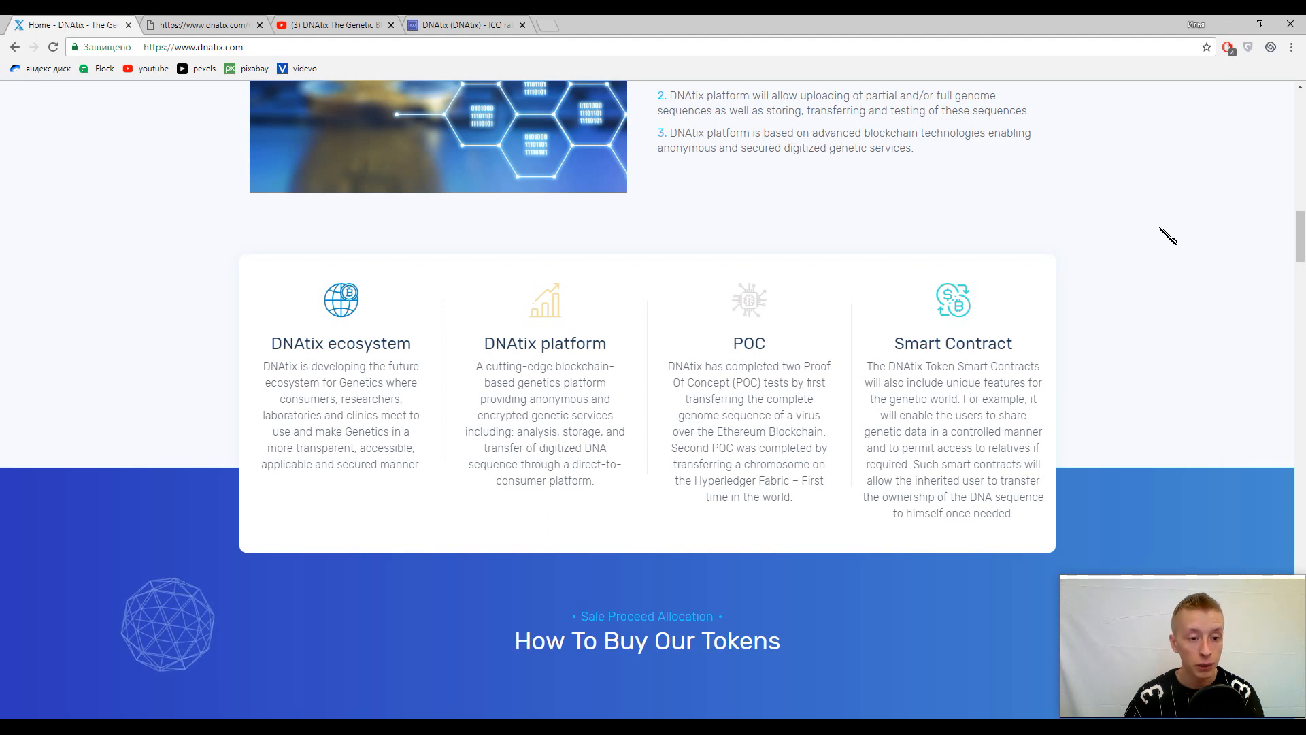
mouse_move(414, 251)
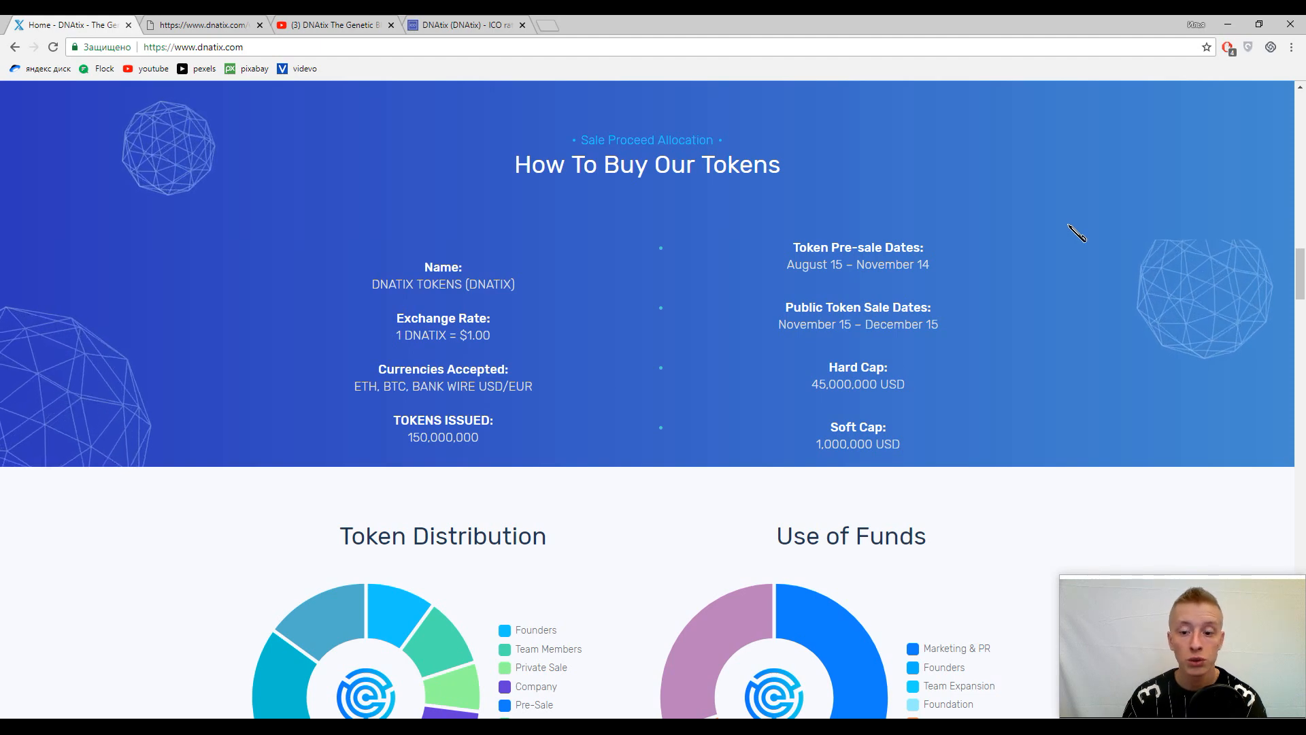
- Scroll through the Token Distribution and Use of Funds charts to the 60/50/40% pre-sale discounts
scroll(down, 3)
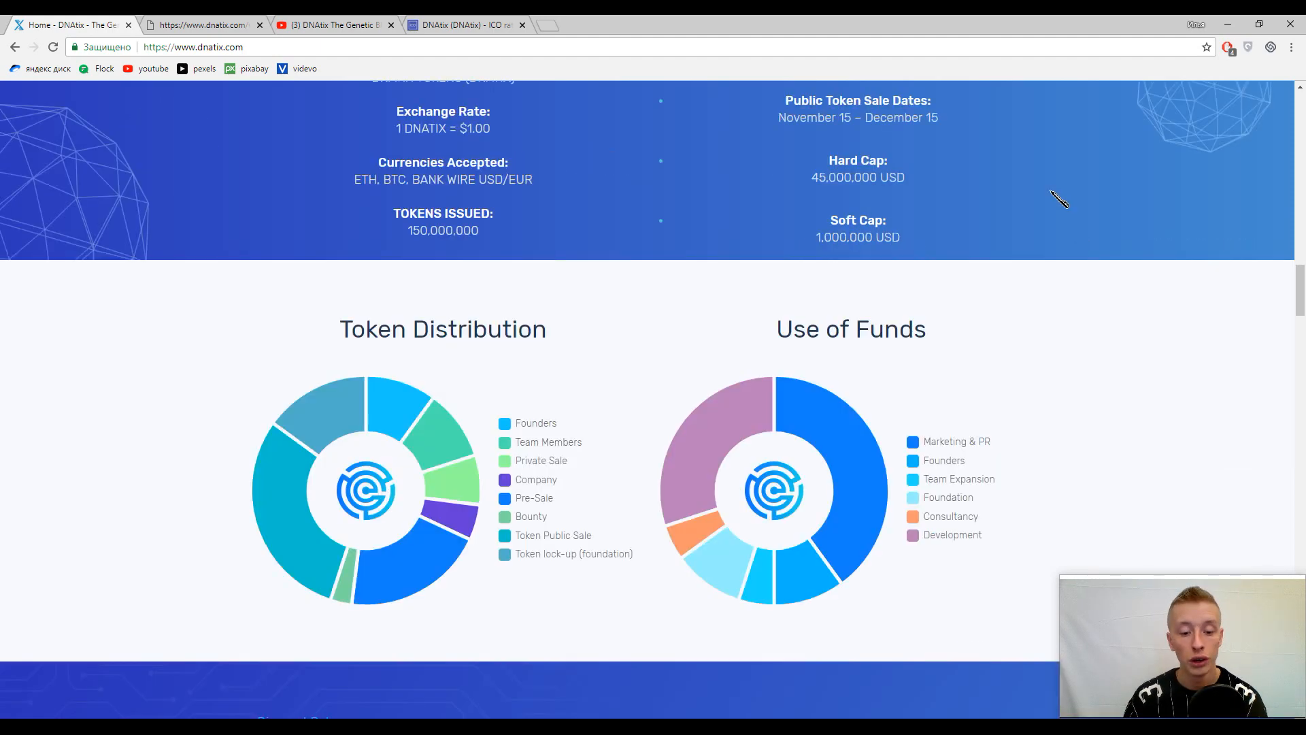
scroll(down, 3)
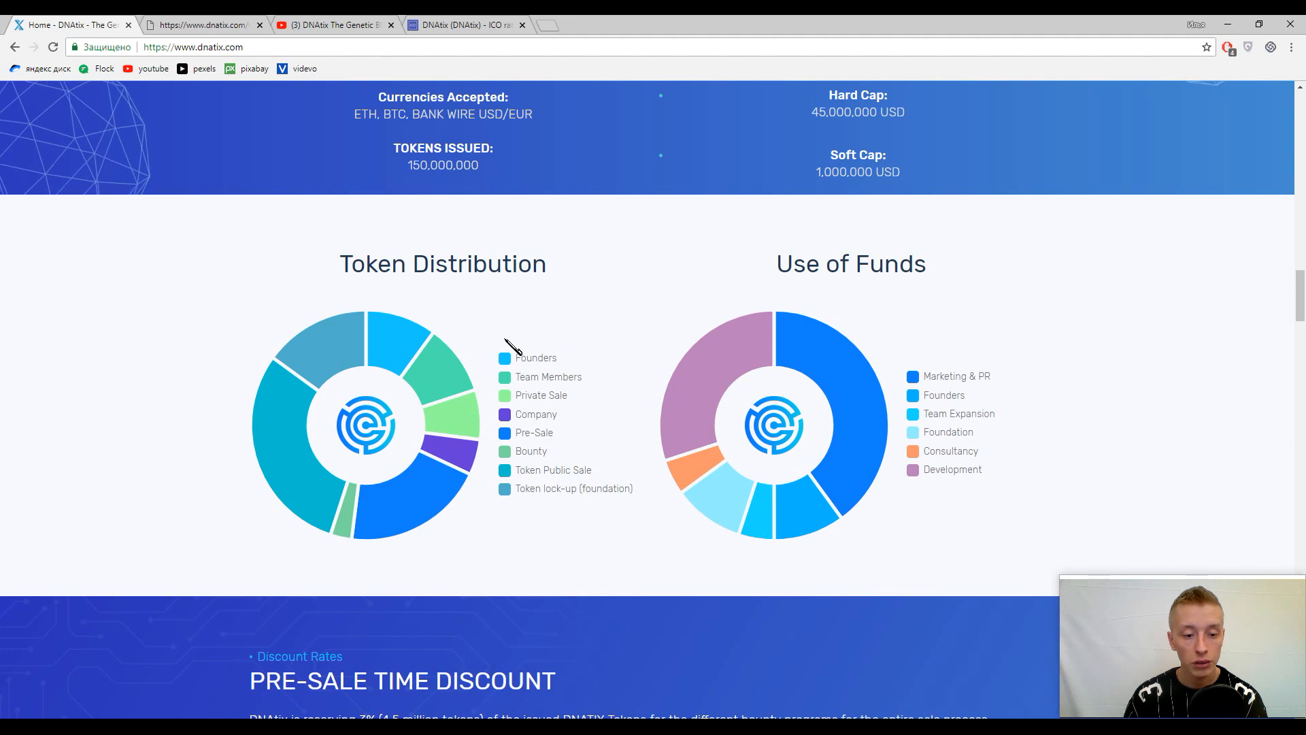
mouse_move(310, 423)
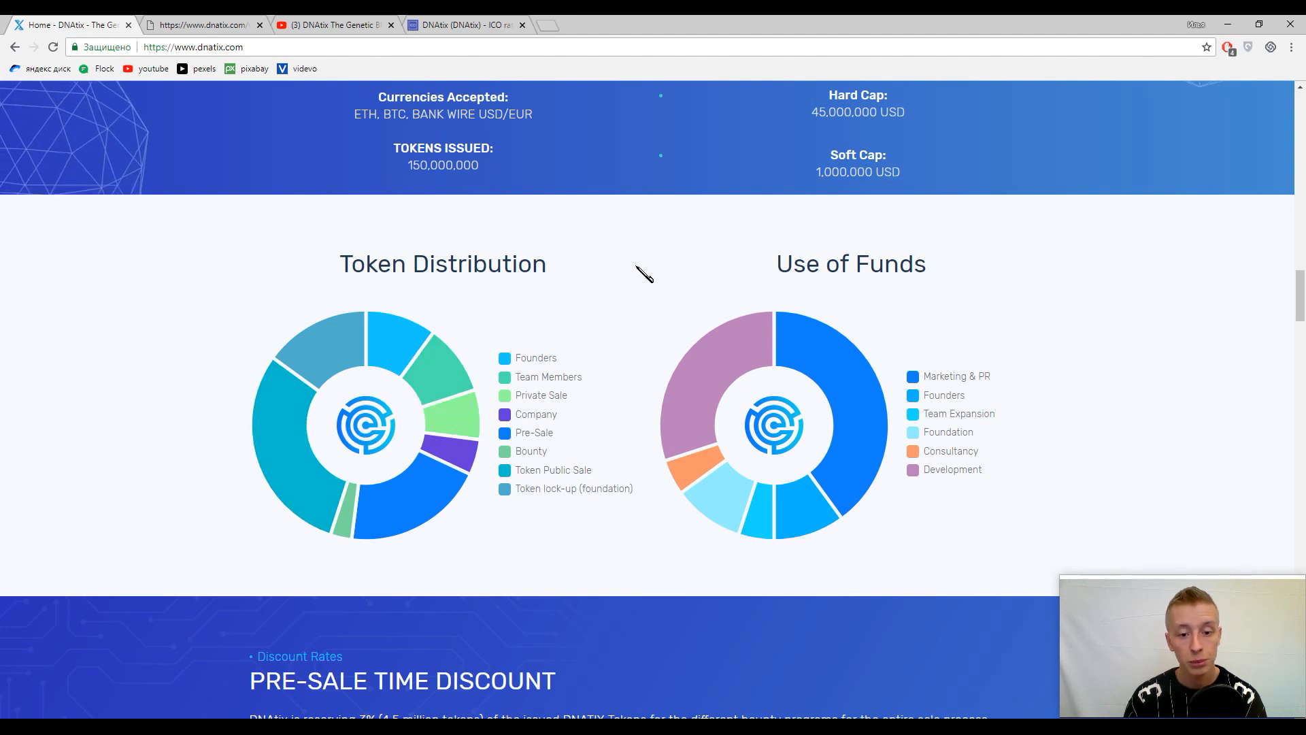
scroll(down, 3)
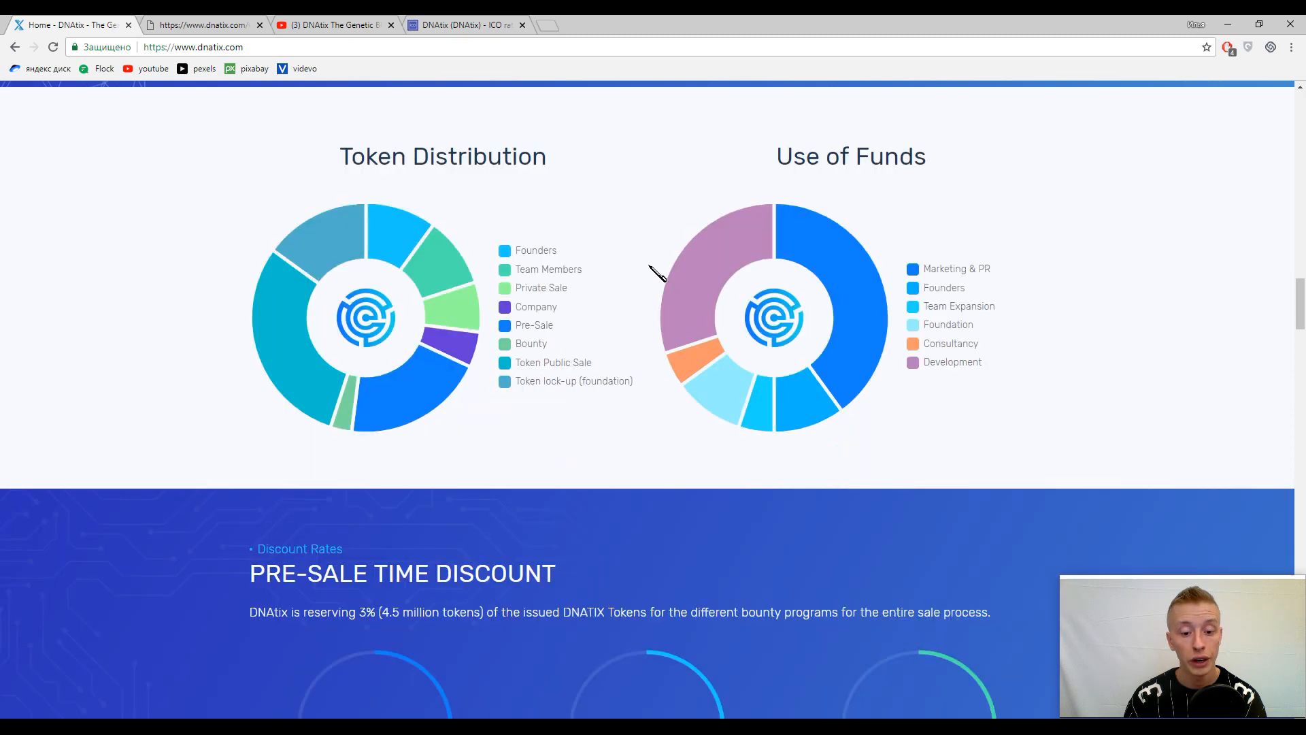
scroll(down, 3)
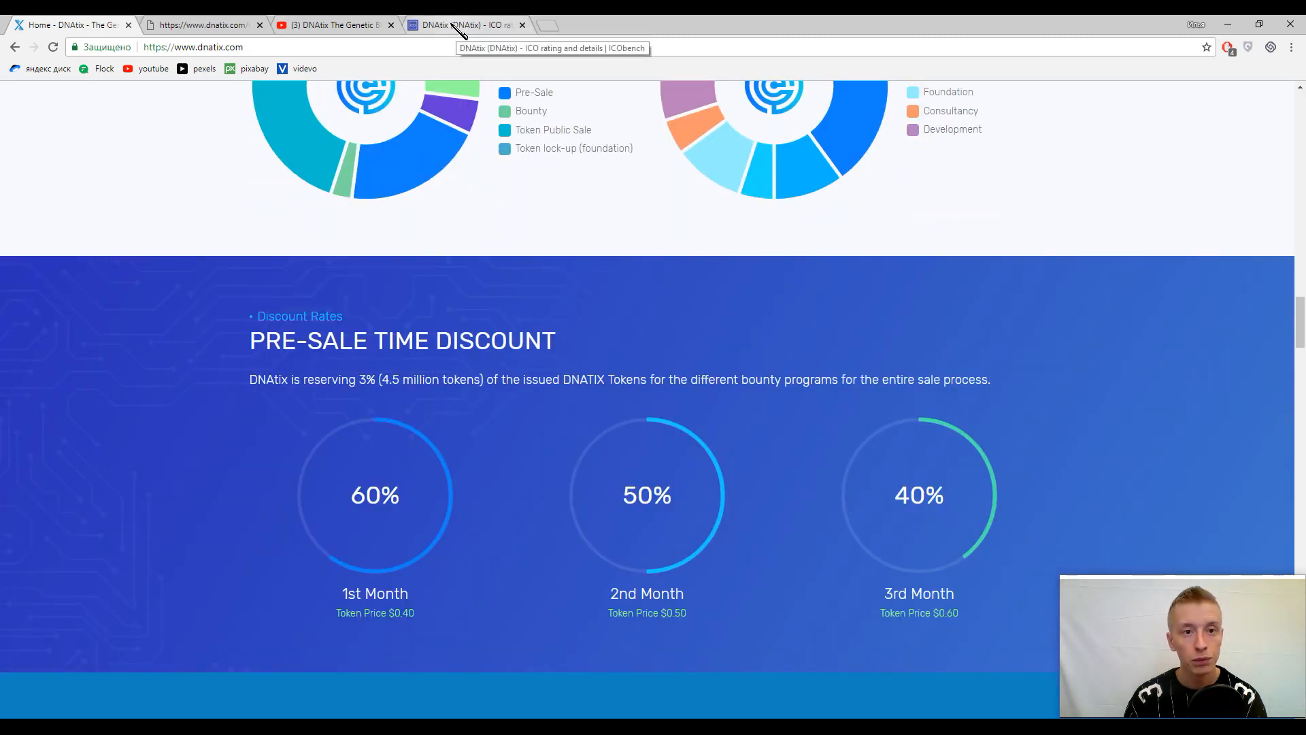
- Switch to the ICObench DNAtix listing and scroll to its rating, prices and hard cap panel
click(467, 25)
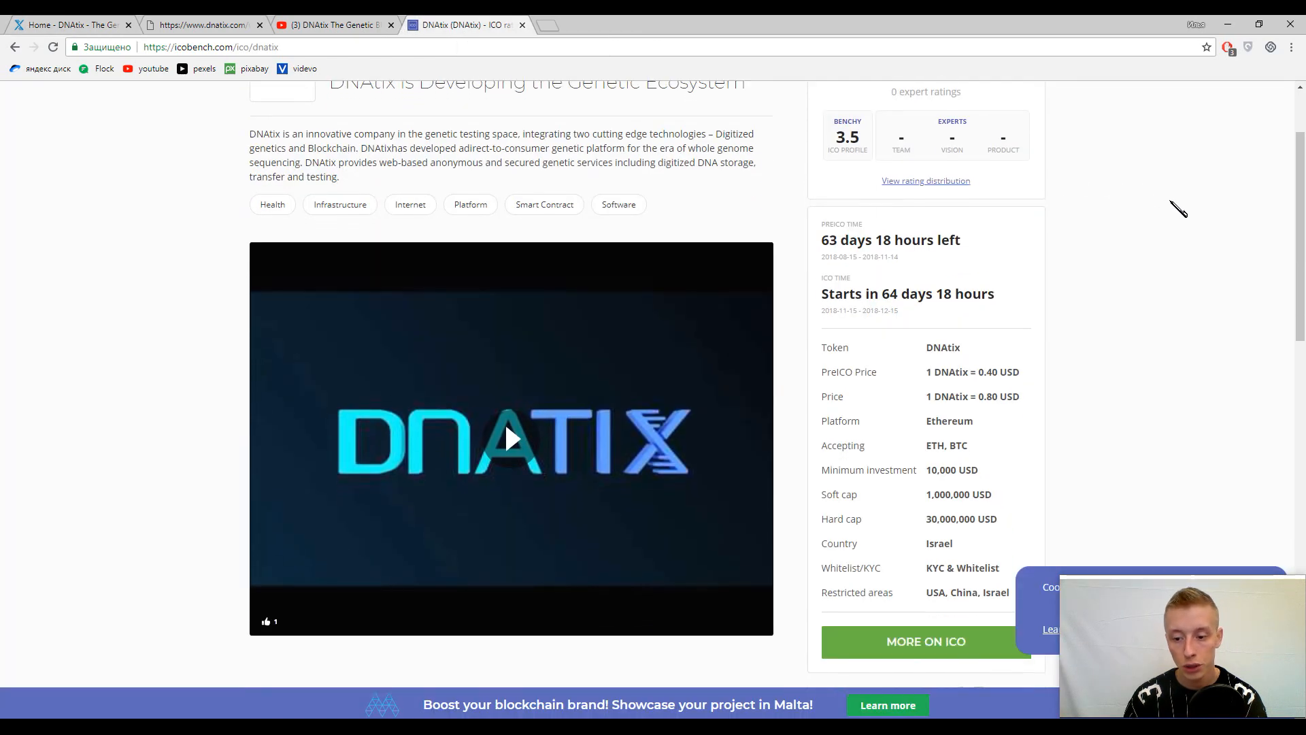
scroll(down, 3)
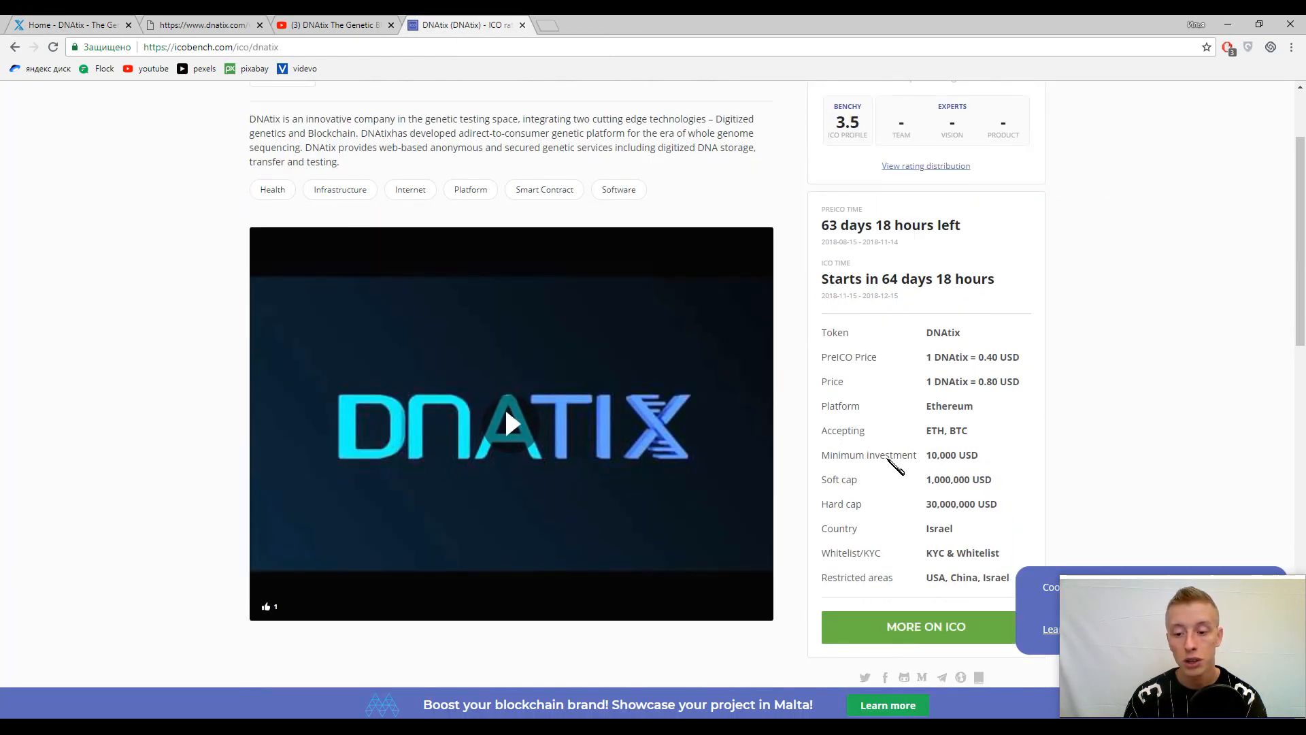
mouse_move(1036, 462)
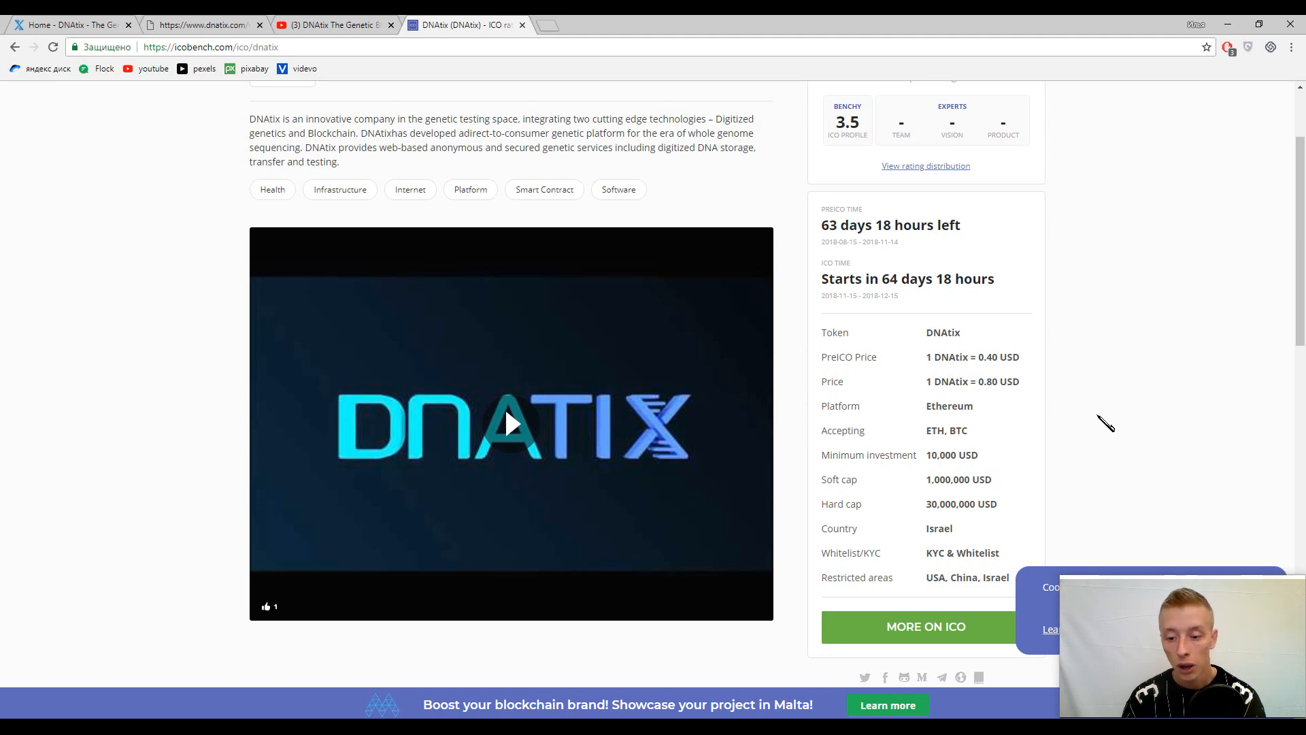
mouse_move(962, 468)
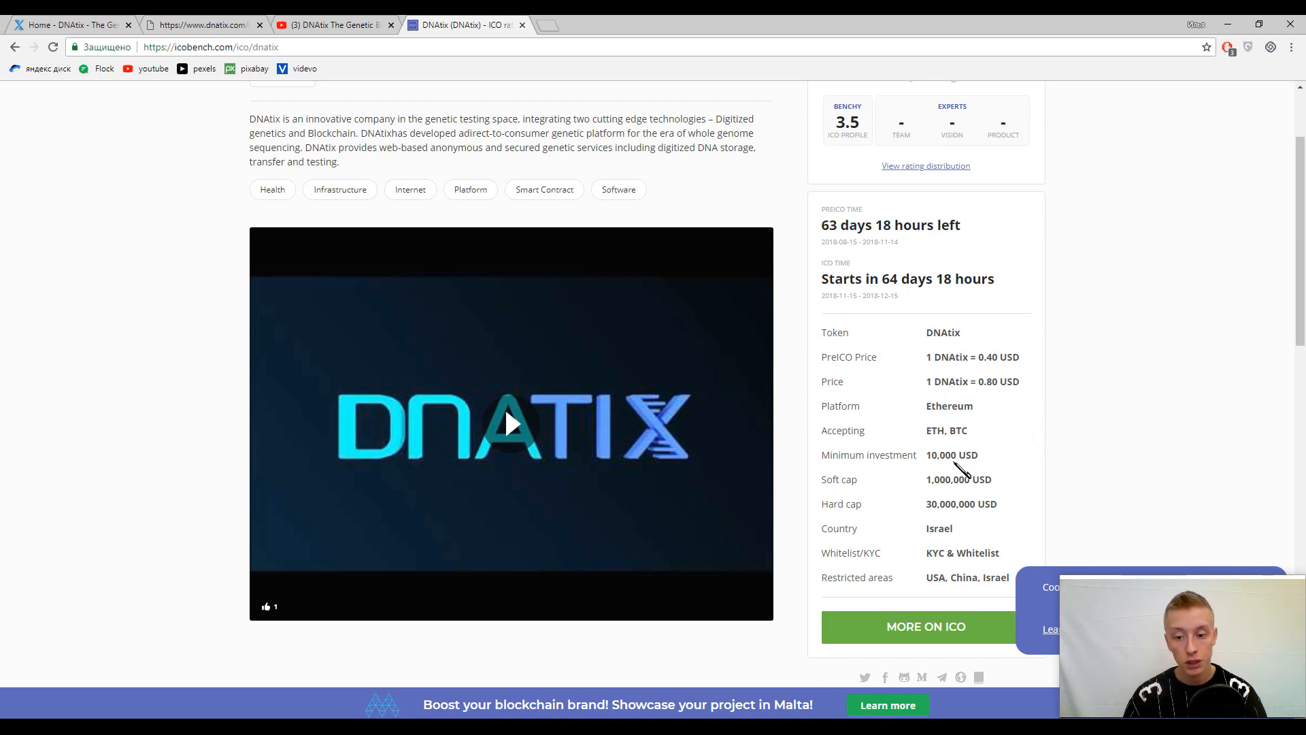
mouse_move(1073, 432)
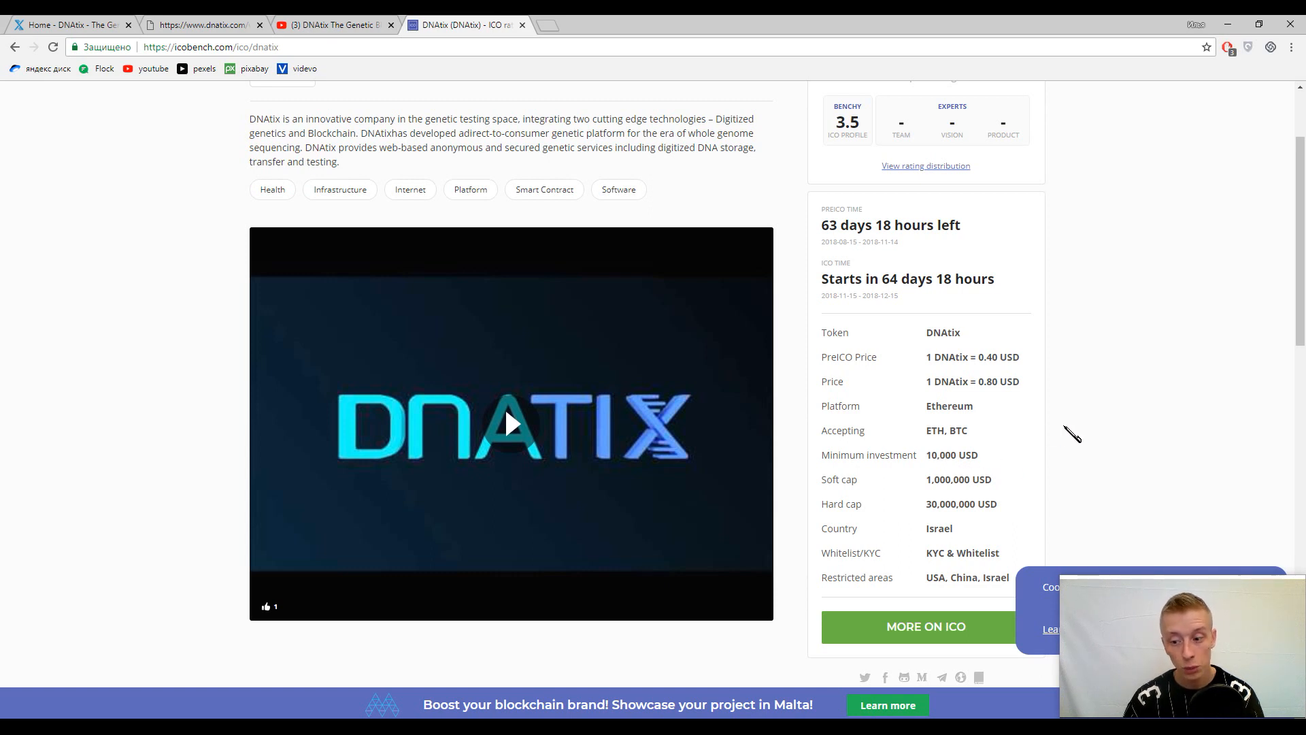
mouse_move(1130, 386)
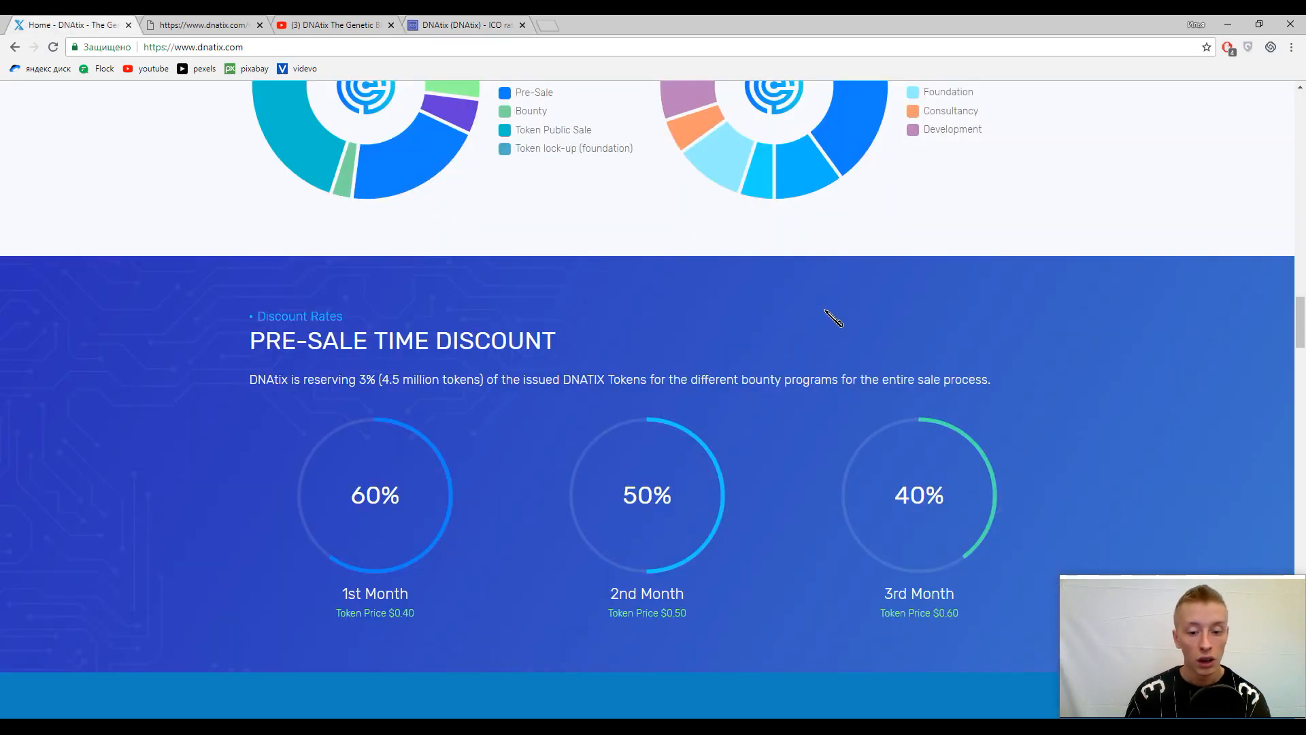
- Scroll the DNAtix page through Roadmap, Team and FAQ down to the DNAtix in the News articles
scroll(down, 3)
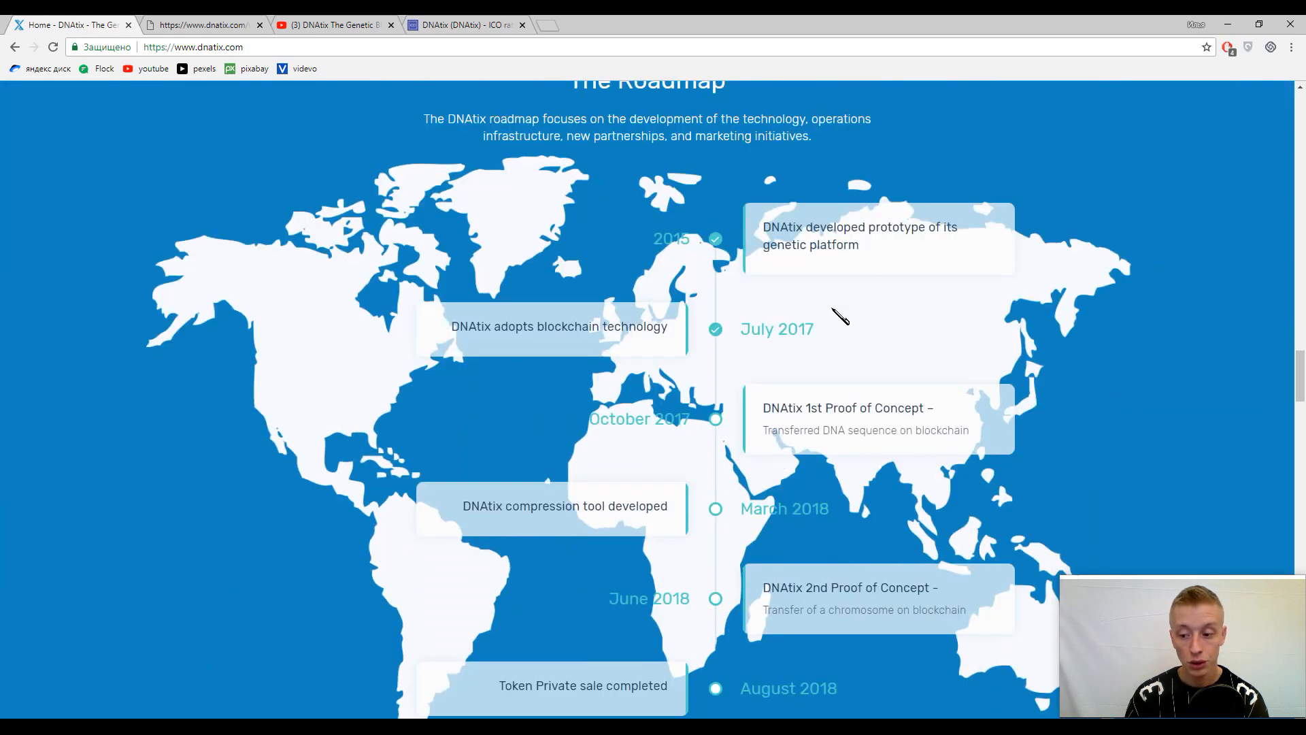
scroll(down, 3)
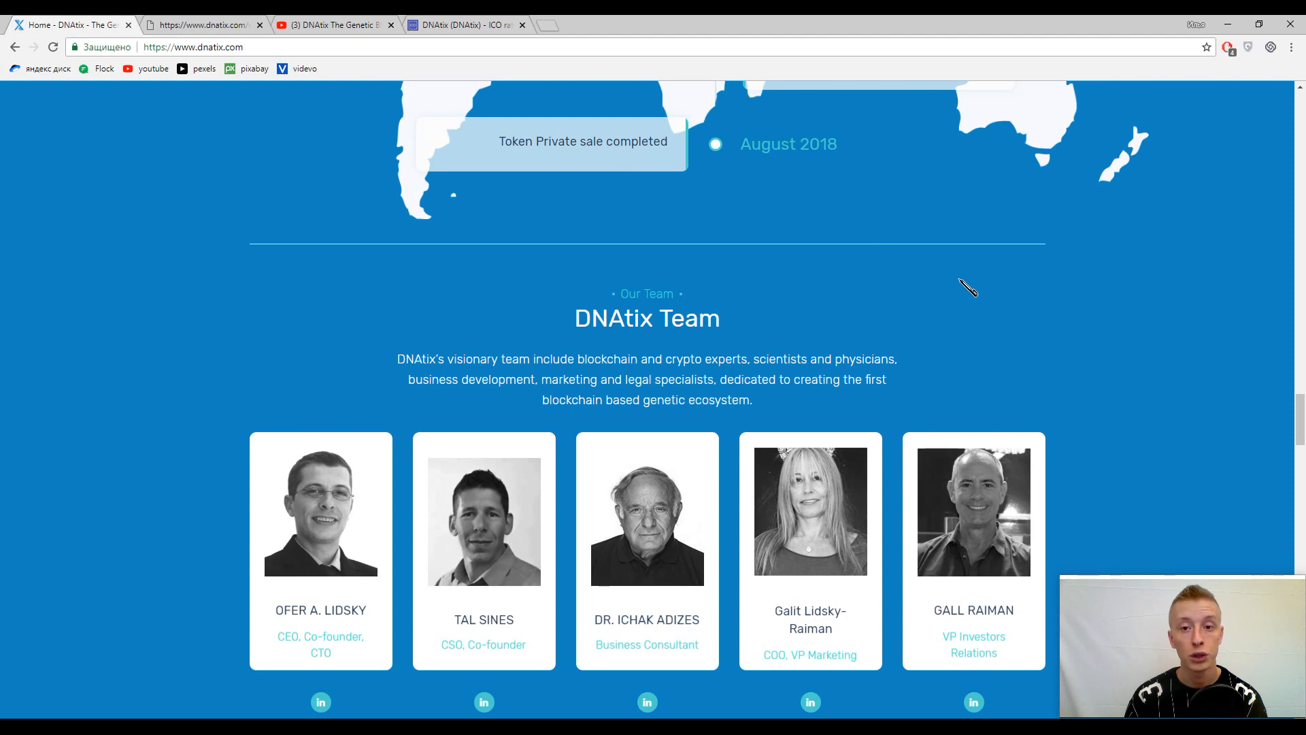
scroll(down, 3)
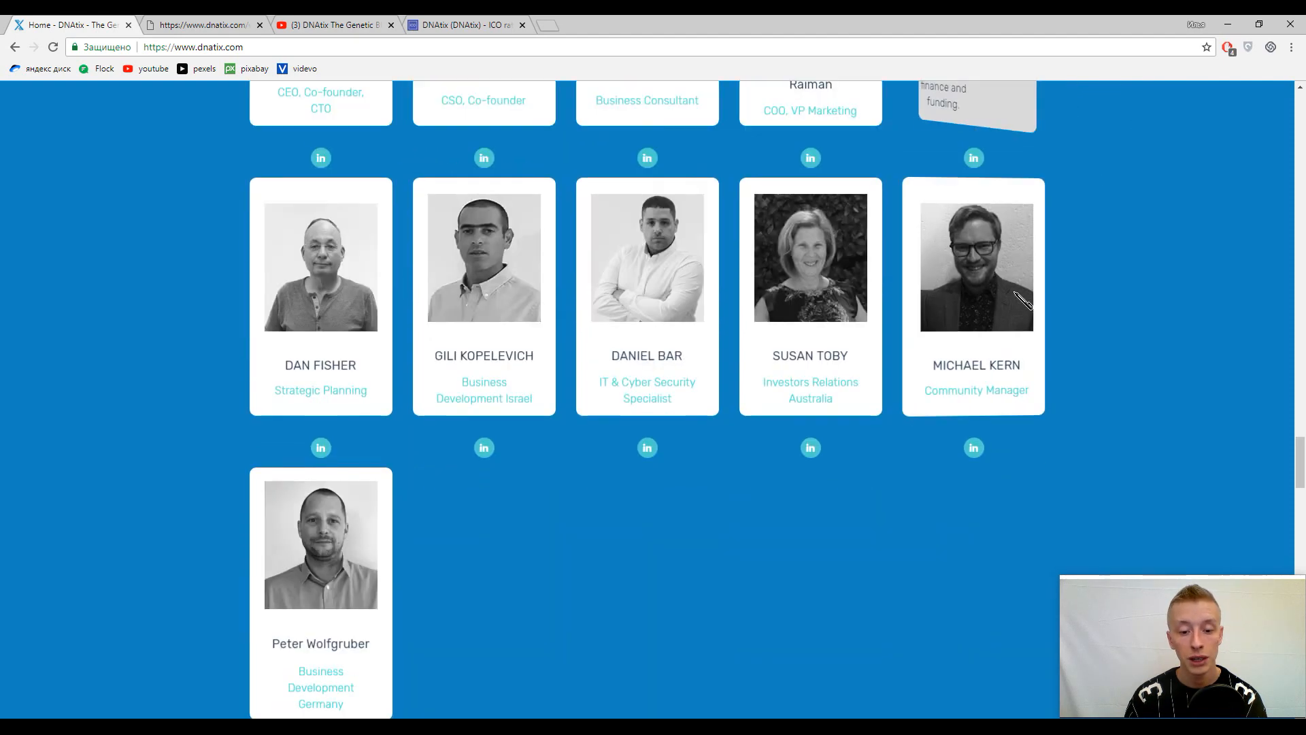
scroll(down, 3)
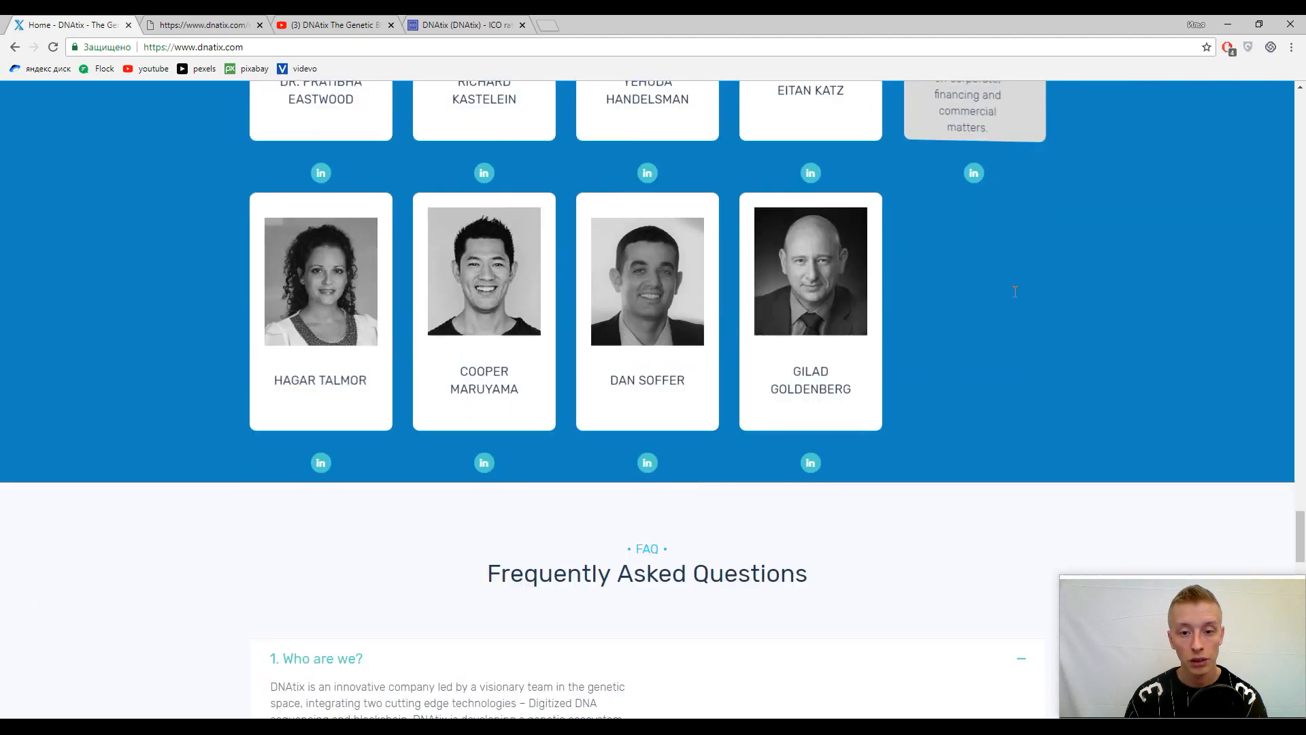
scroll(down, 3)
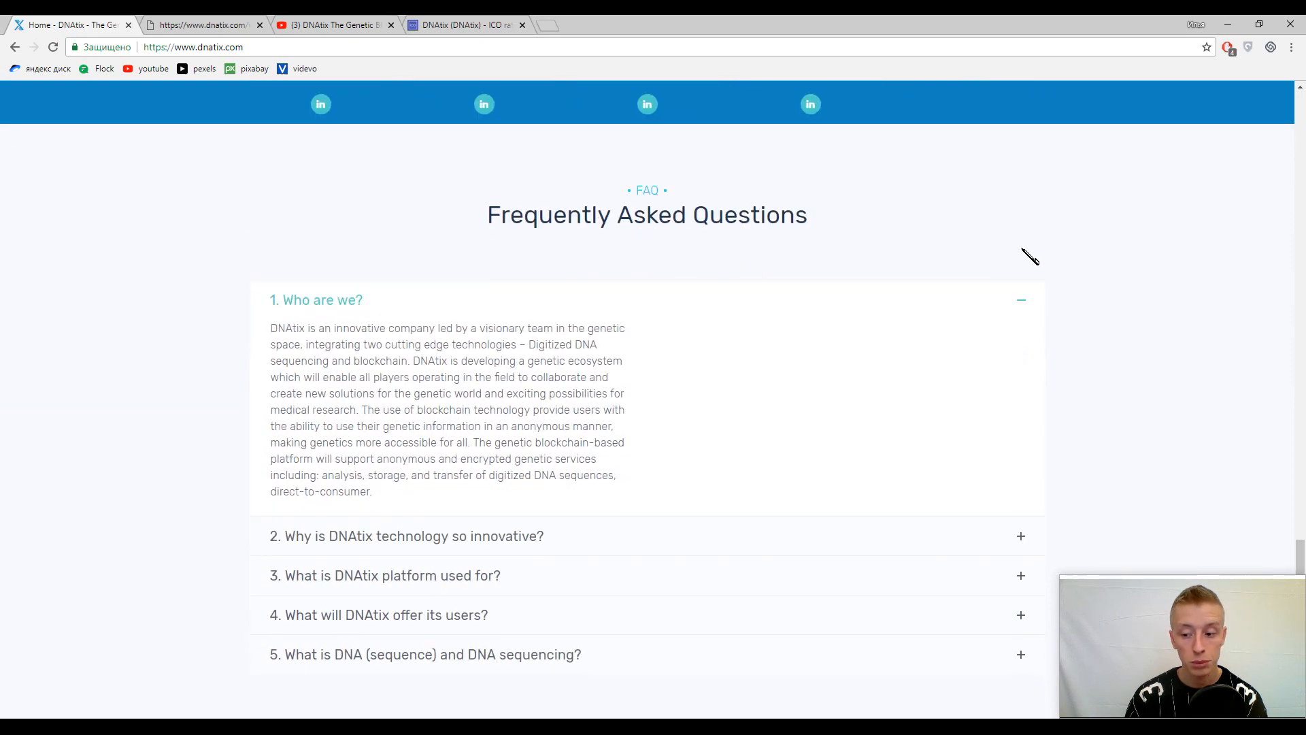
scroll(down, 3)
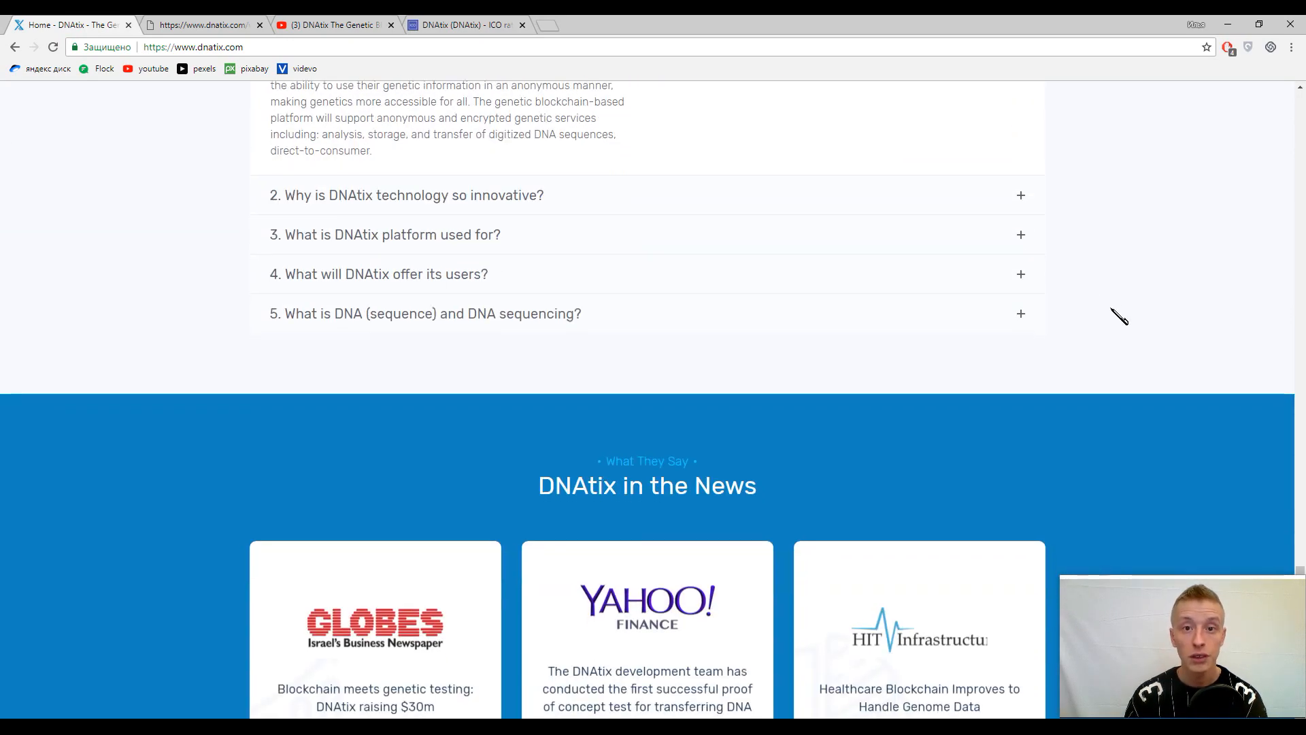
scroll(down, 3)
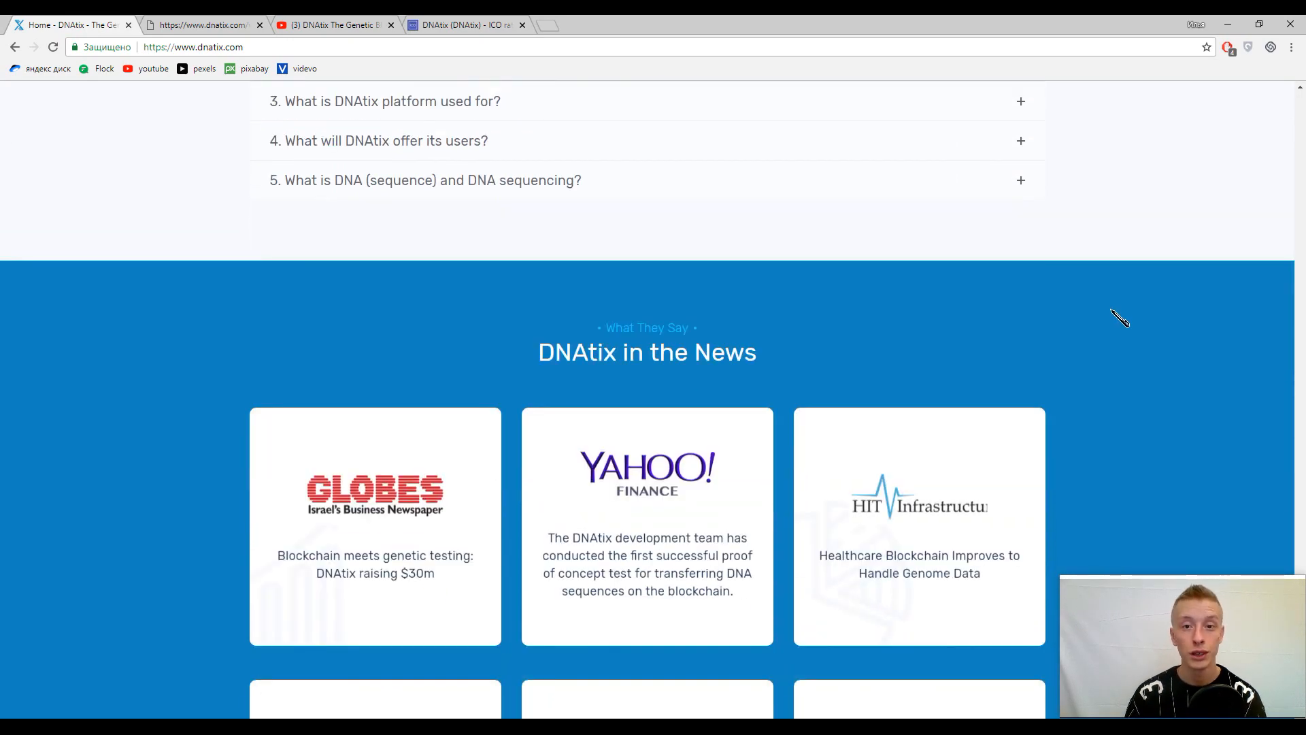